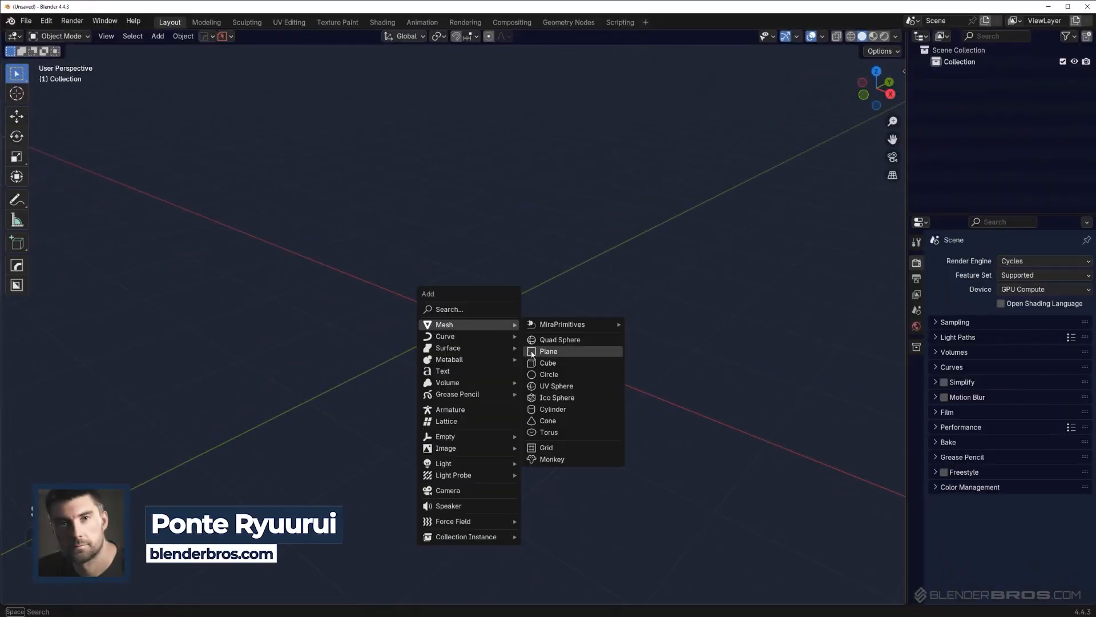
# Step: Add a cube, stretch it into a long box and bevel its vertical corners in Edit Mode
pyautogui.click(547, 363)
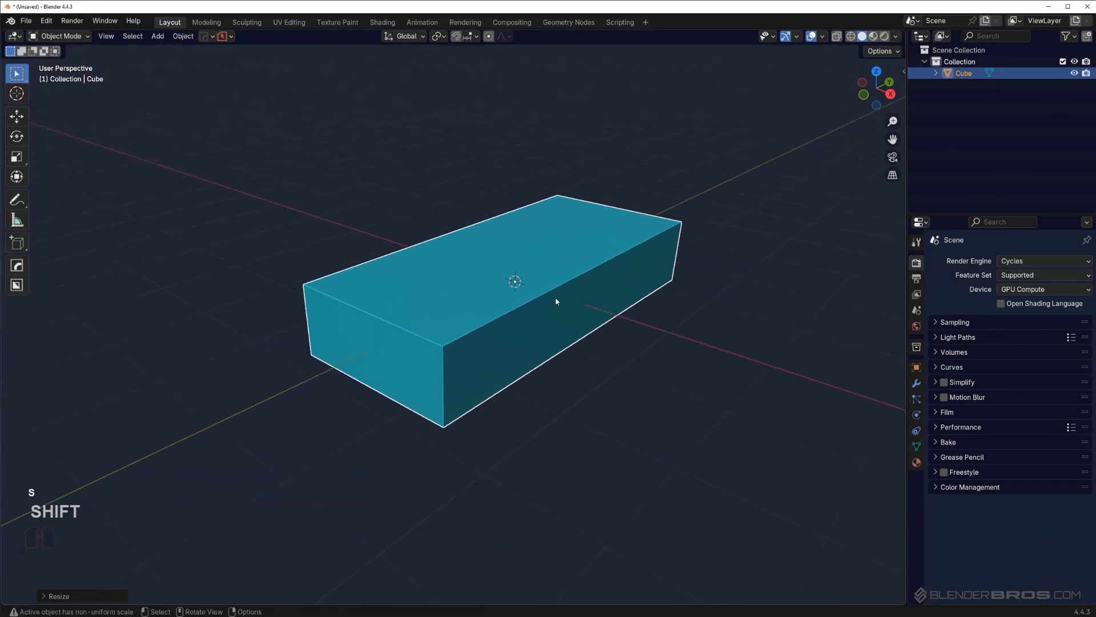
pyautogui.press('Tab')
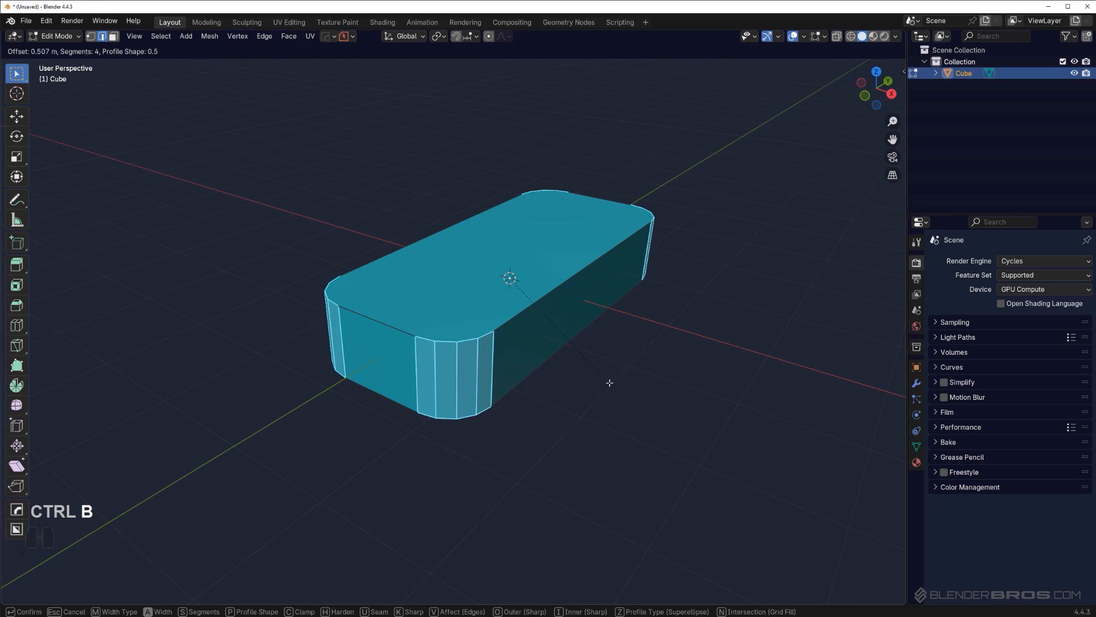
pyautogui.press('Tab')
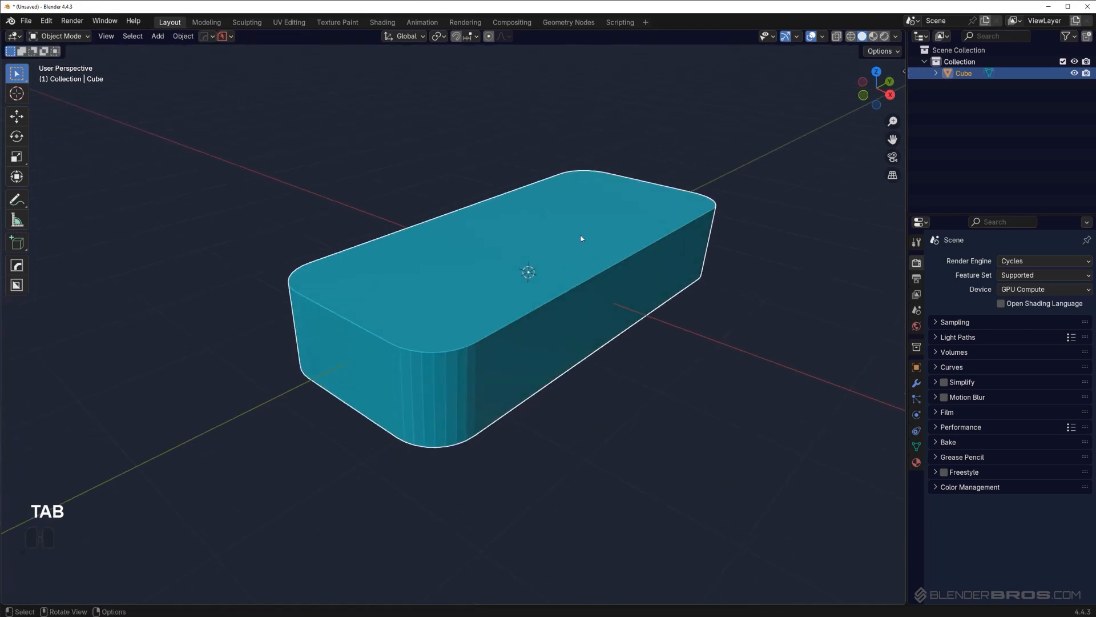
pyautogui.moveTo(580, 238); pyautogui.dragTo(593, 254)
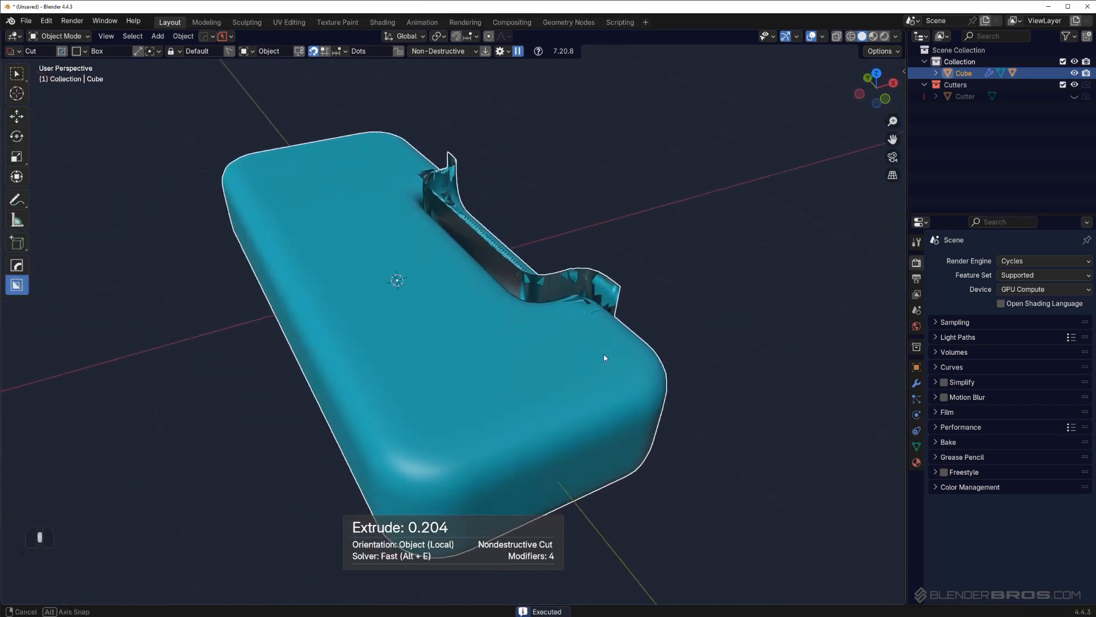
# Step: Set the extrude depth of the live box cut recessed into the top face
pyautogui.moveTo(603, 358); pyautogui.dragTo(484, 310)
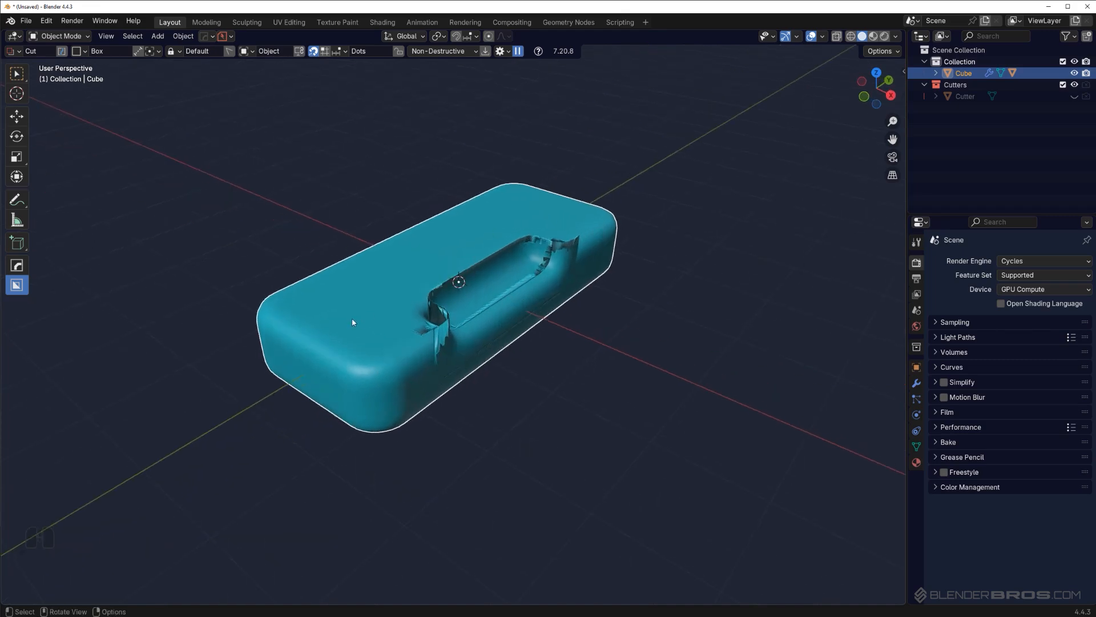
pyautogui.moveTo(575, 261)
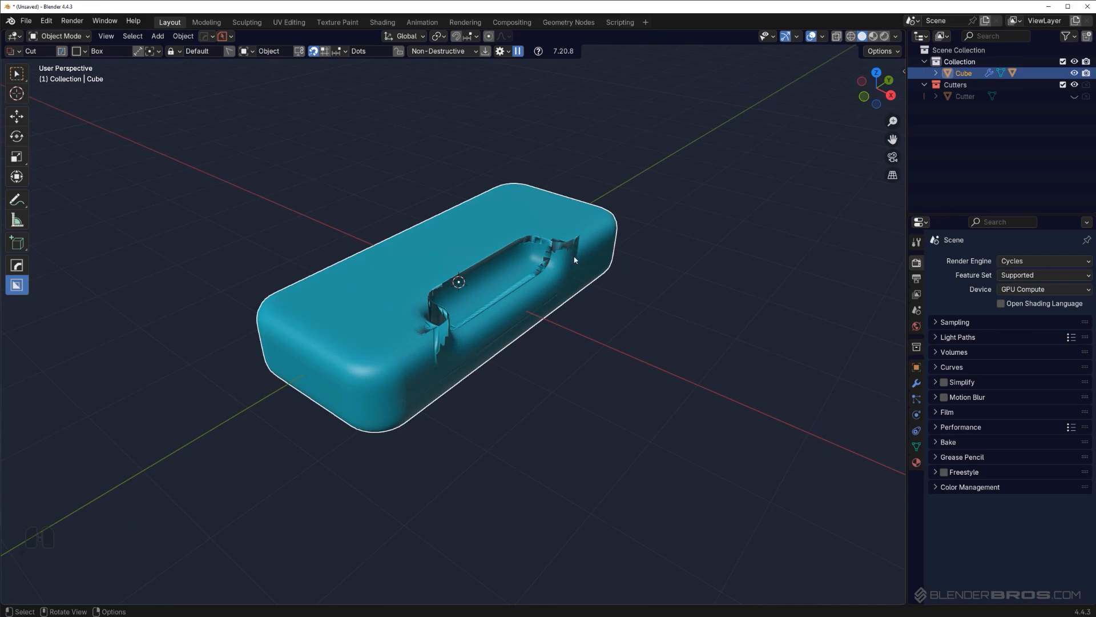
# Step: Run Hard Ops Sharpen on the box to give the slot clean bevelled edges
pyautogui.moveTo(573, 260); pyautogui.dragTo(374, 285)
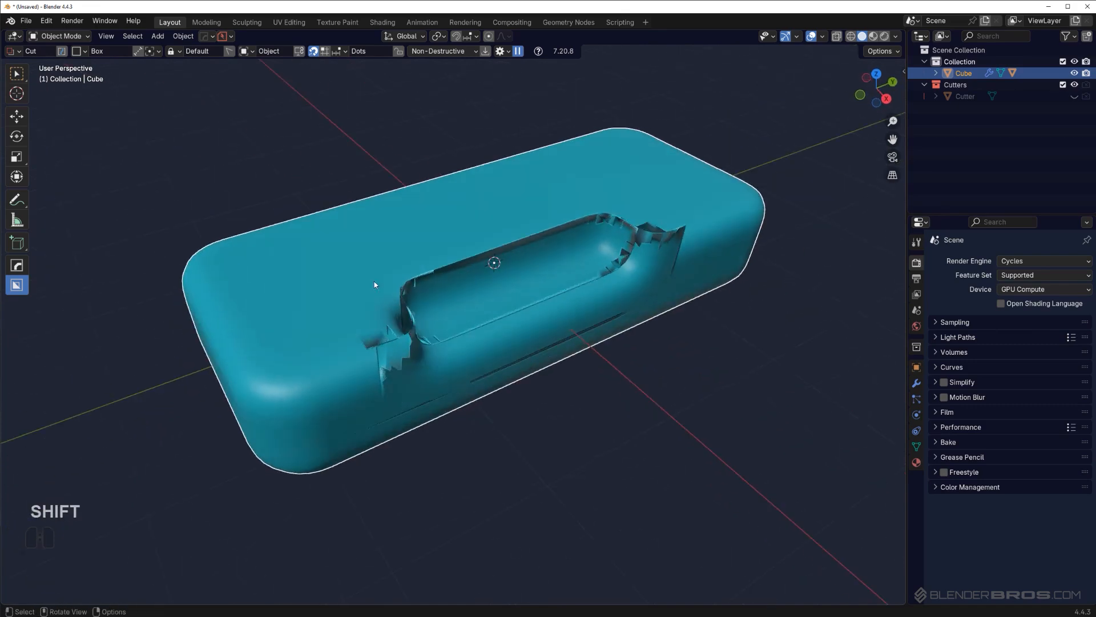
pyautogui.press('q')
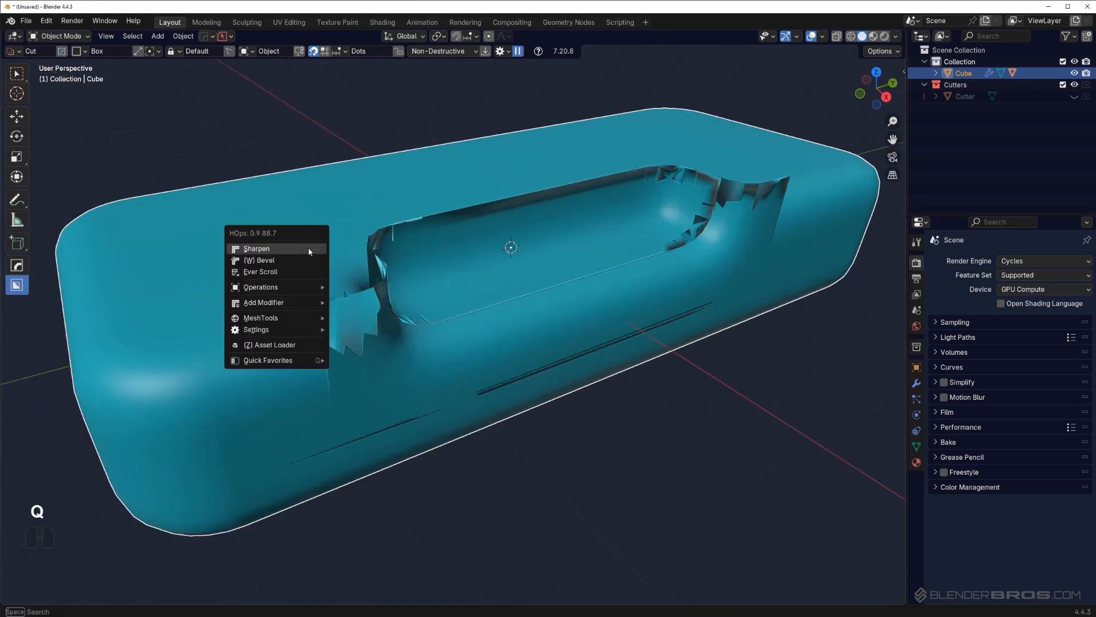
pyautogui.click(262, 249)
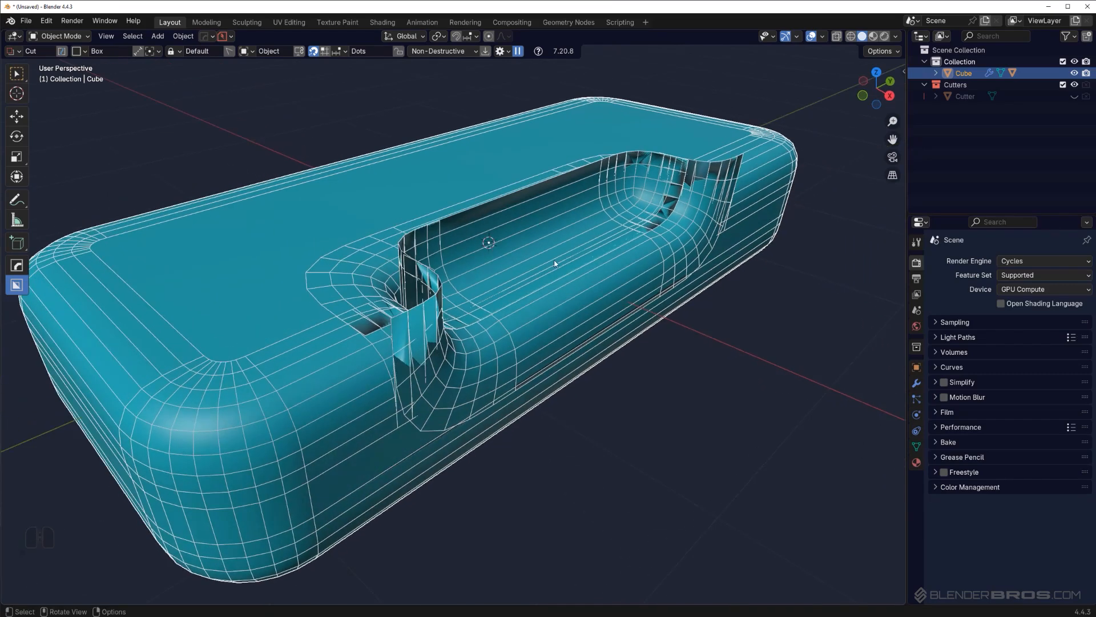
pyautogui.press('q')
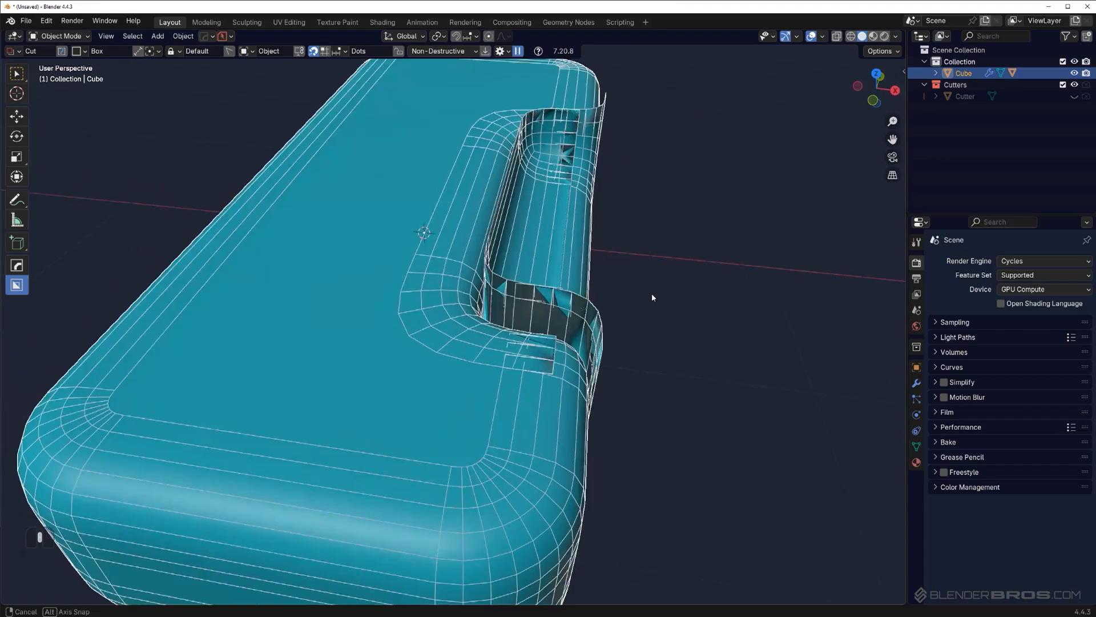
# Step: Orbit and pan around the slot to inspect its sharpened corners
pyautogui.moveTo(650, 297); pyautogui.dragTo(619, 290)
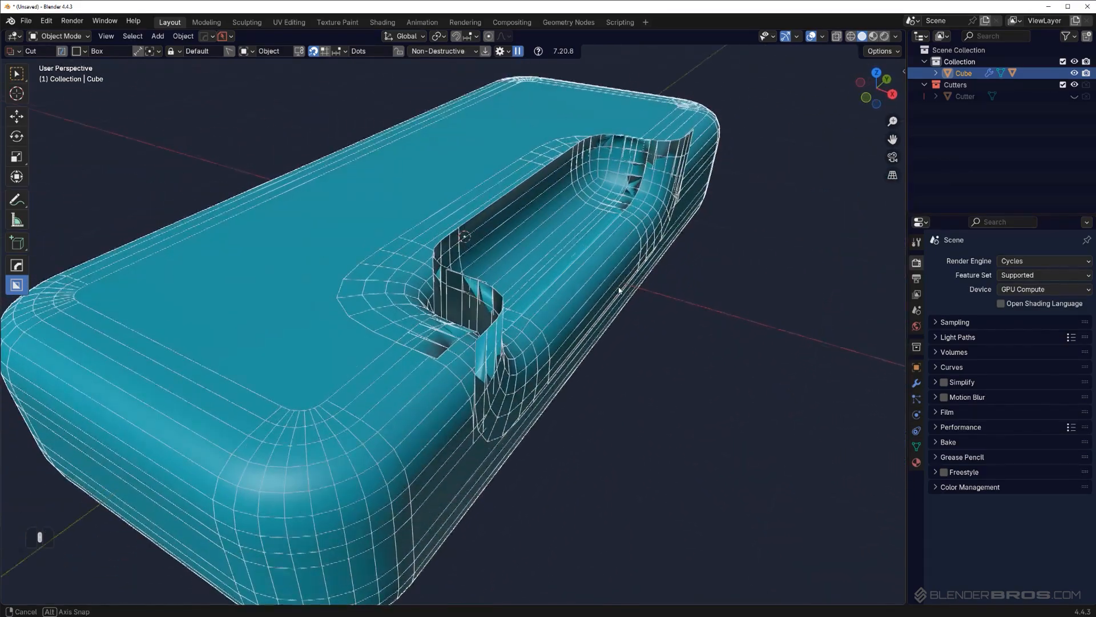
pyautogui.moveTo(619, 290); pyautogui.dragTo(369, 308)
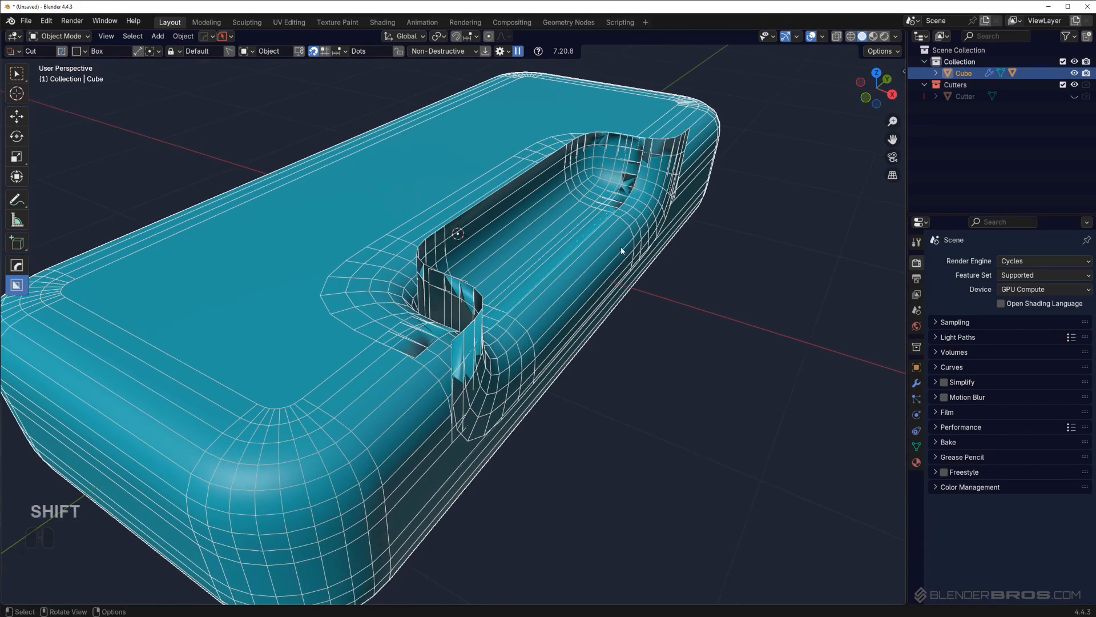
pyautogui.moveTo(621, 250); pyautogui.dragTo(661, 289)
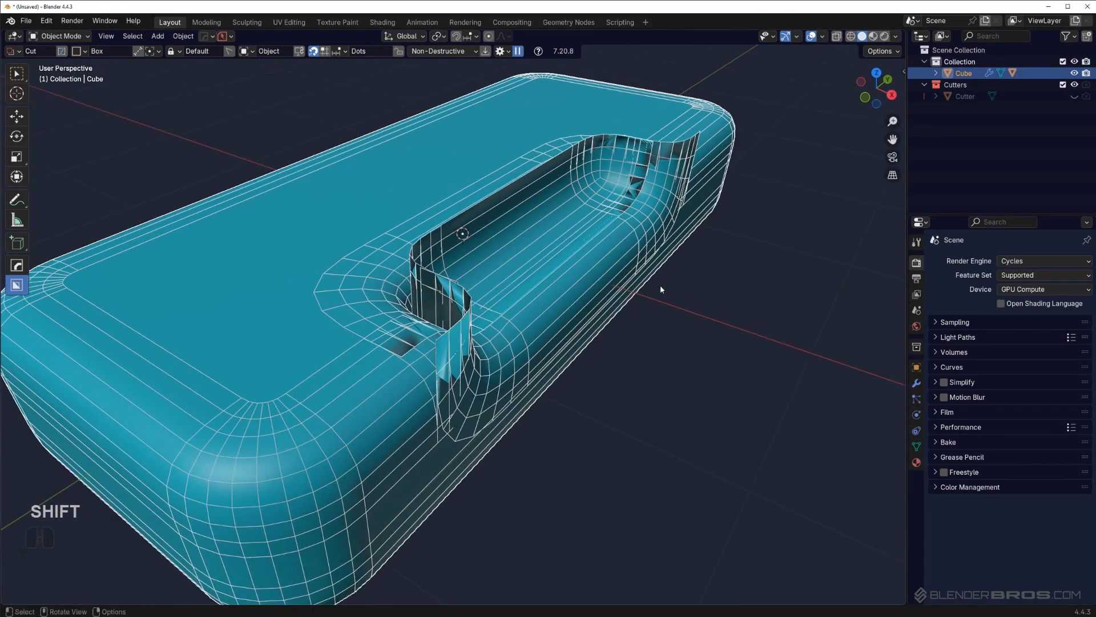
# Step: Delete the slot cutter and wash the leftover invalid boolean modifier via Hard Ops Manage
pyautogui.press('q')
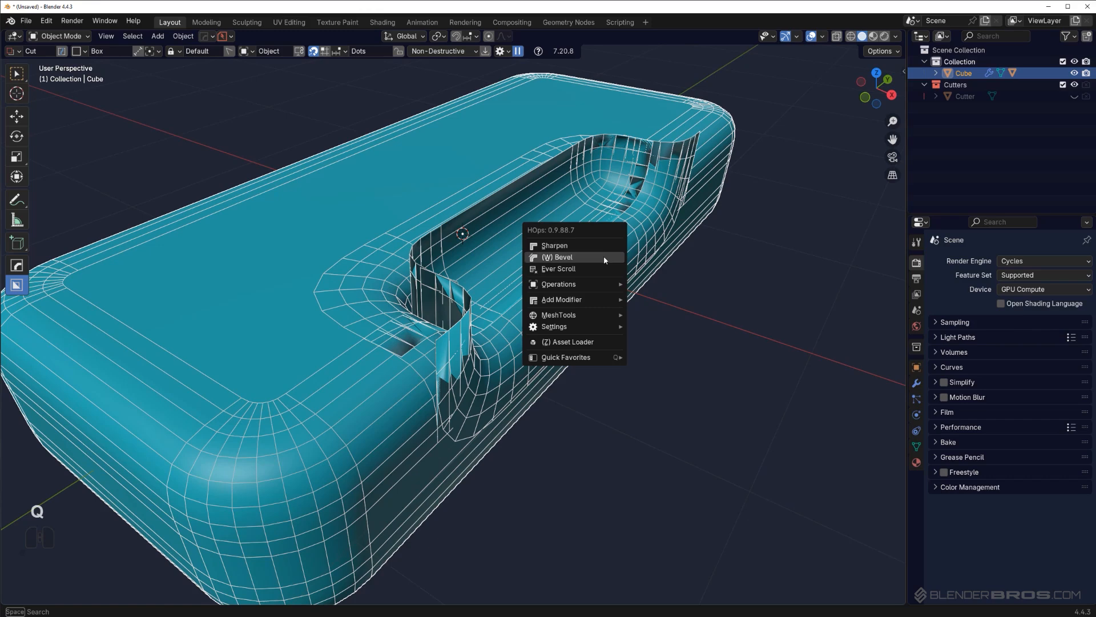
pyautogui.moveTo(596, 270)
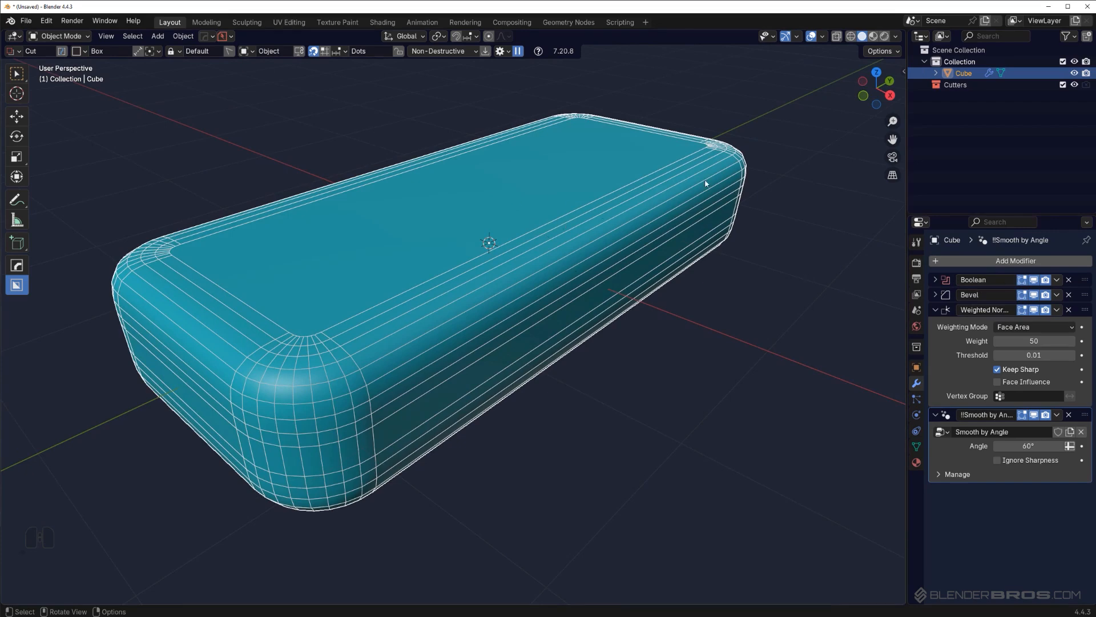
pyautogui.press('q')
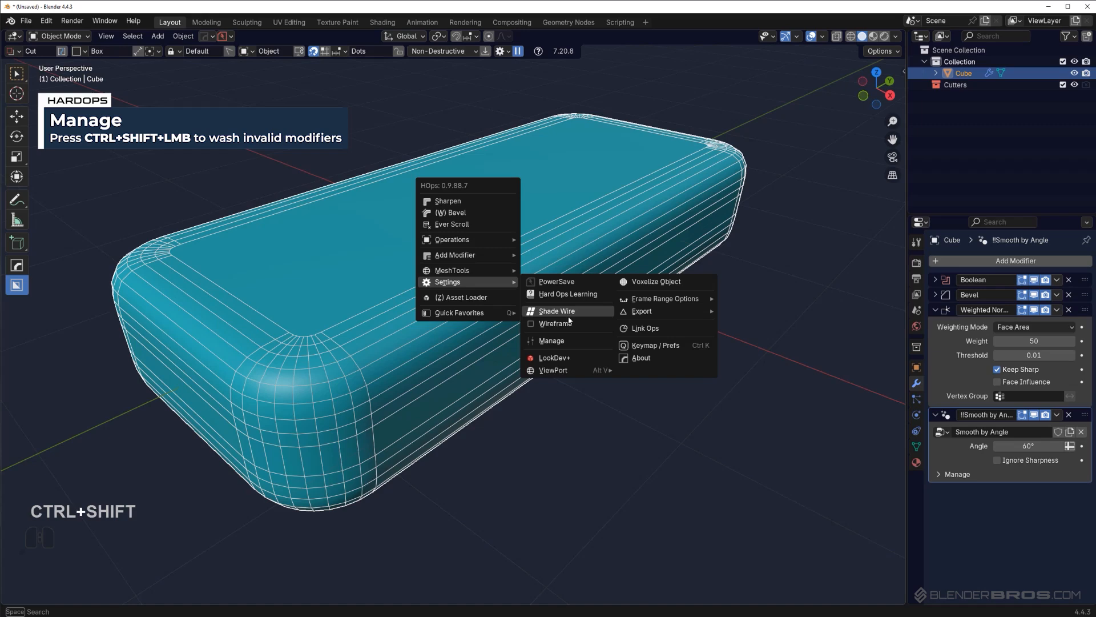
pyautogui.moveTo(568, 341)
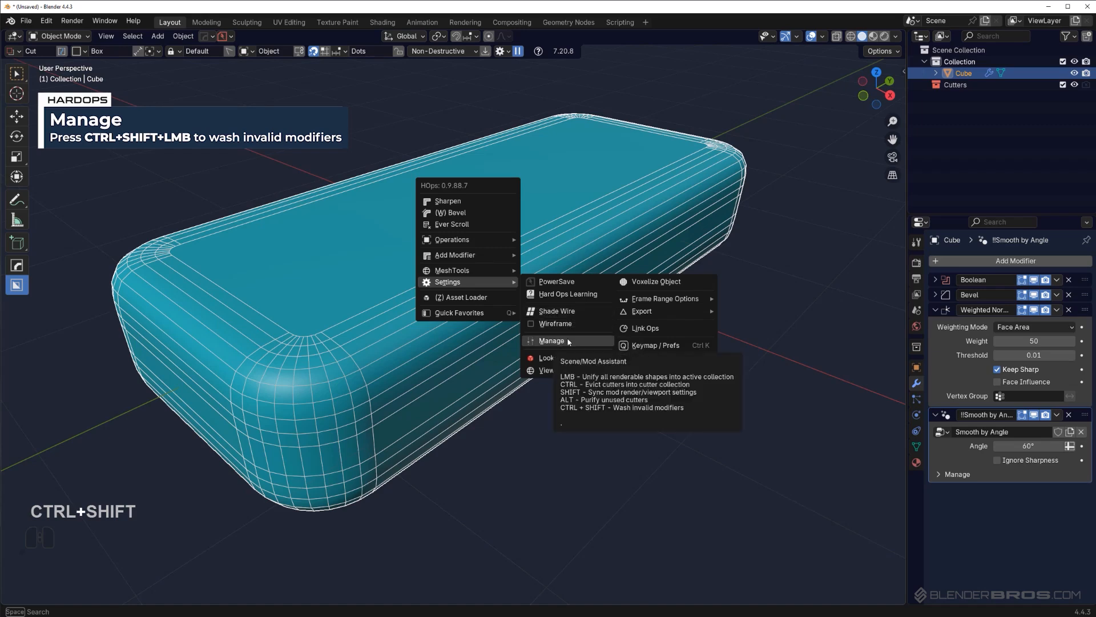
pyautogui.click(551, 341)
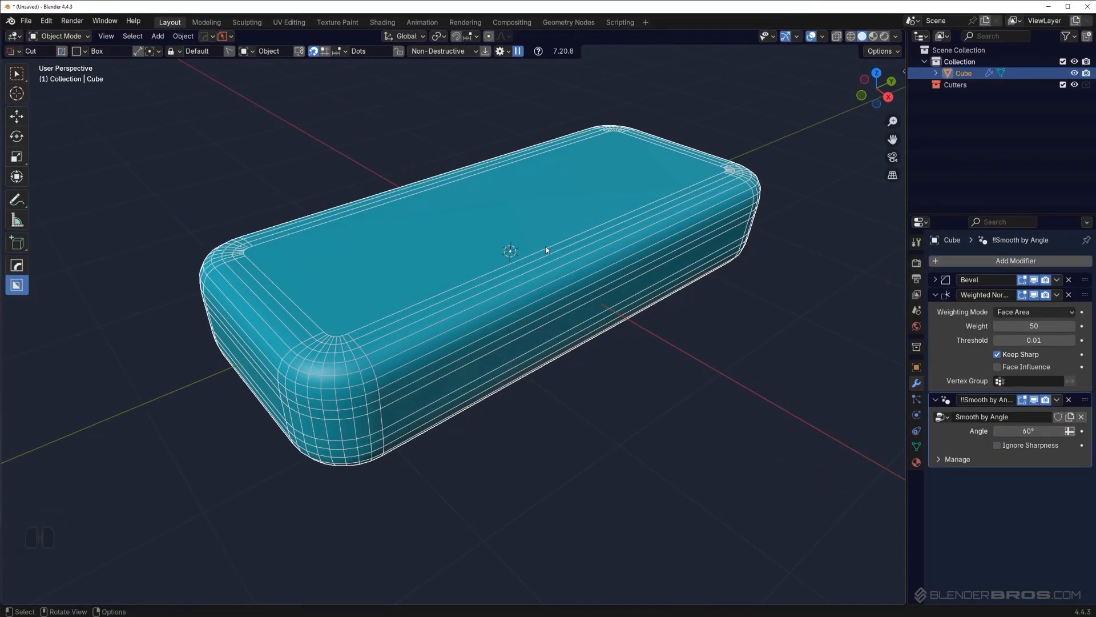
# Step: Add Bevel.001 at half width with Step and limit its Angle to 60°
pyautogui.moveTo(546, 250); pyautogui.dragTo(517, 236)
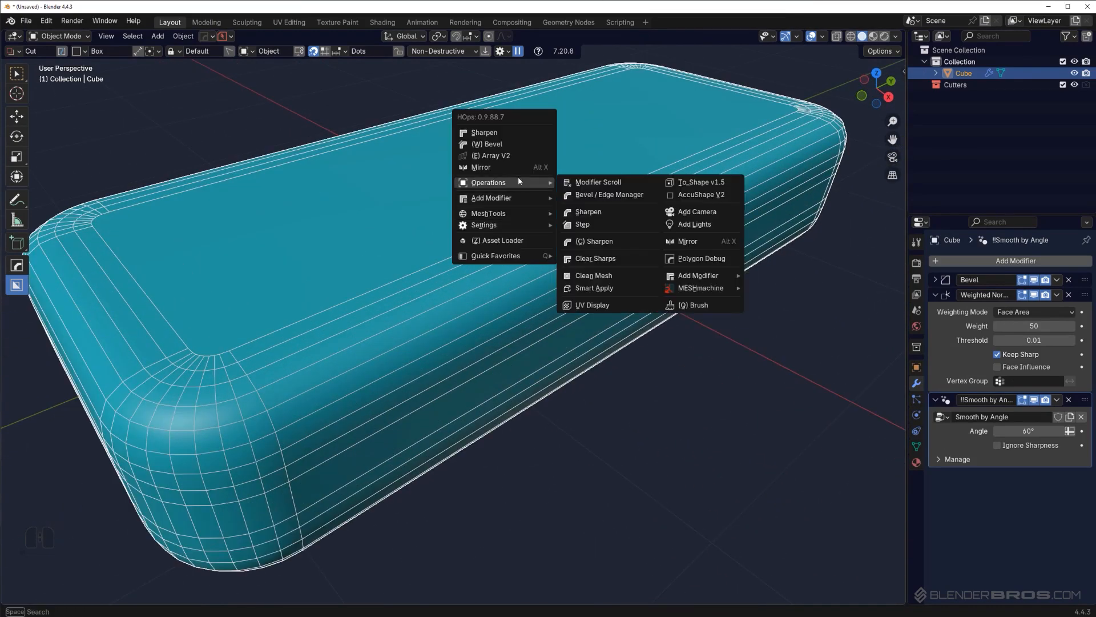
pyautogui.click(583, 224)
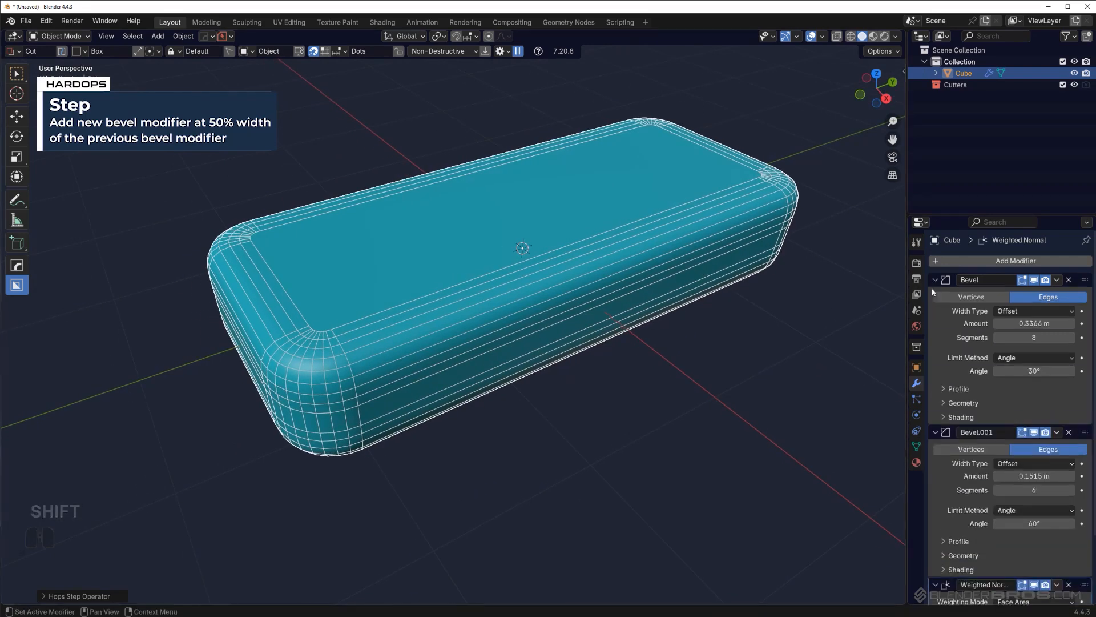
pyautogui.doubleClick(1034, 523)
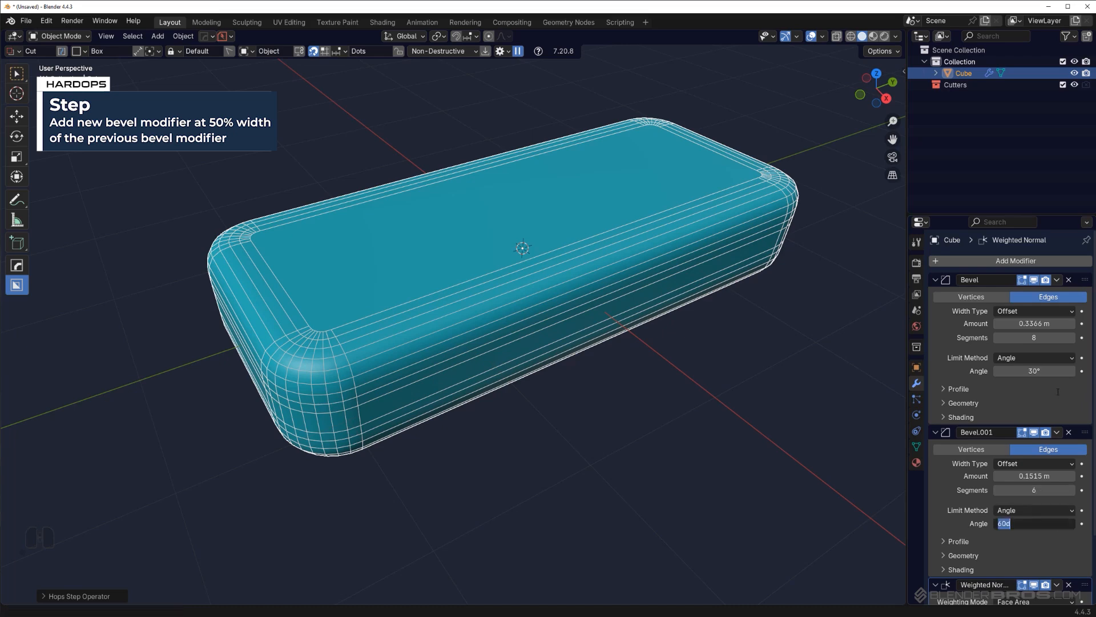
pyautogui.press('Return')
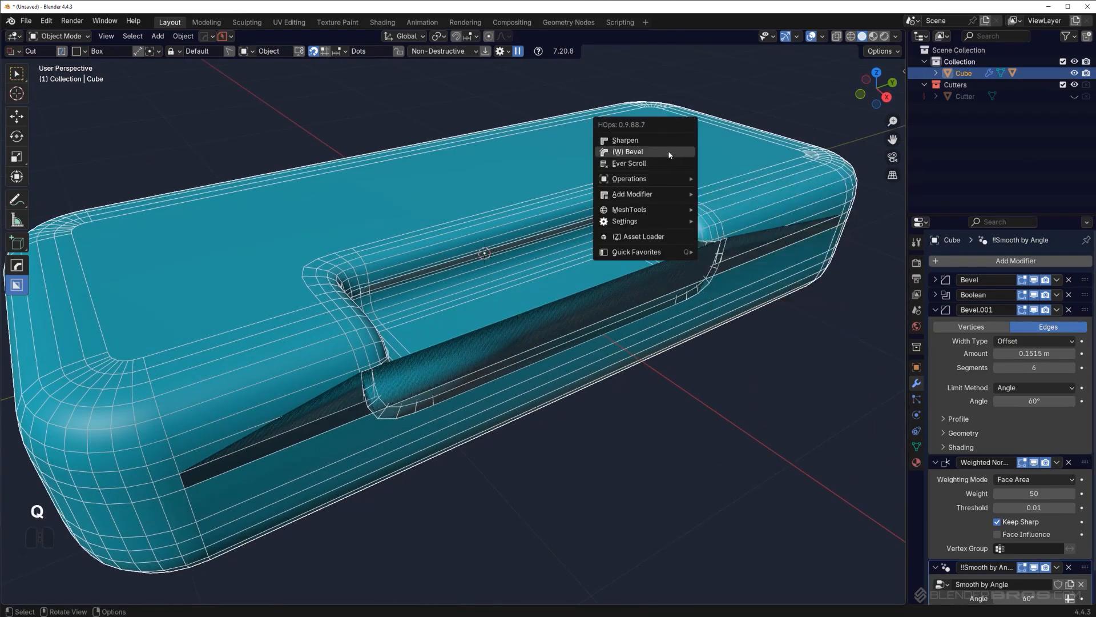
# Step: Adjust Bevel.001 width and segments interactively to soften the slot edges
pyautogui.click(635, 151)
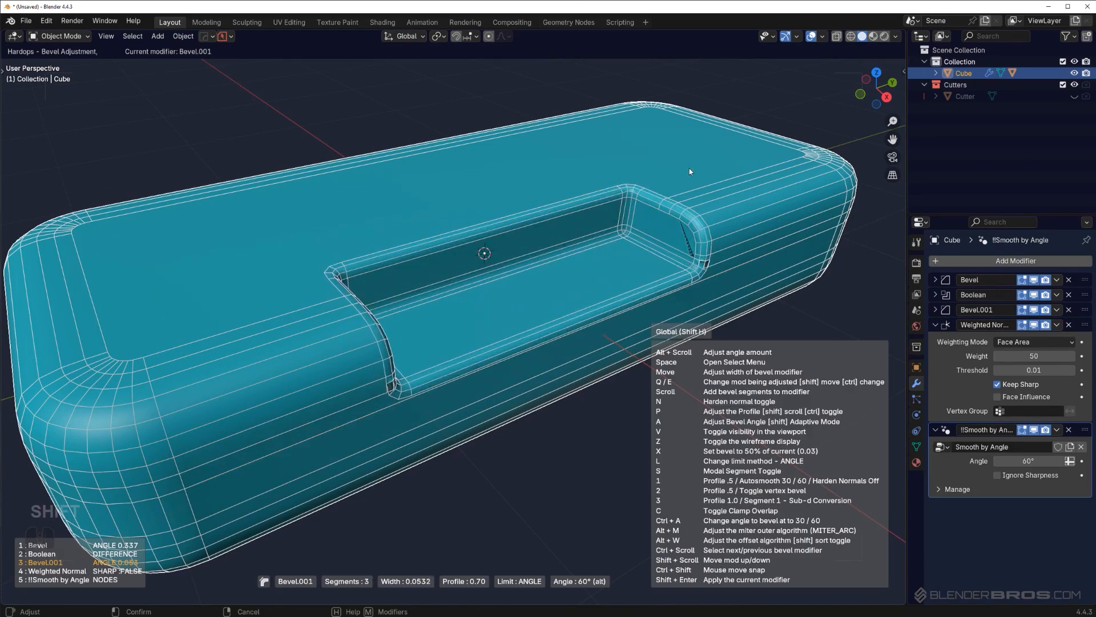
pyautogui.moveTo(786, 160)
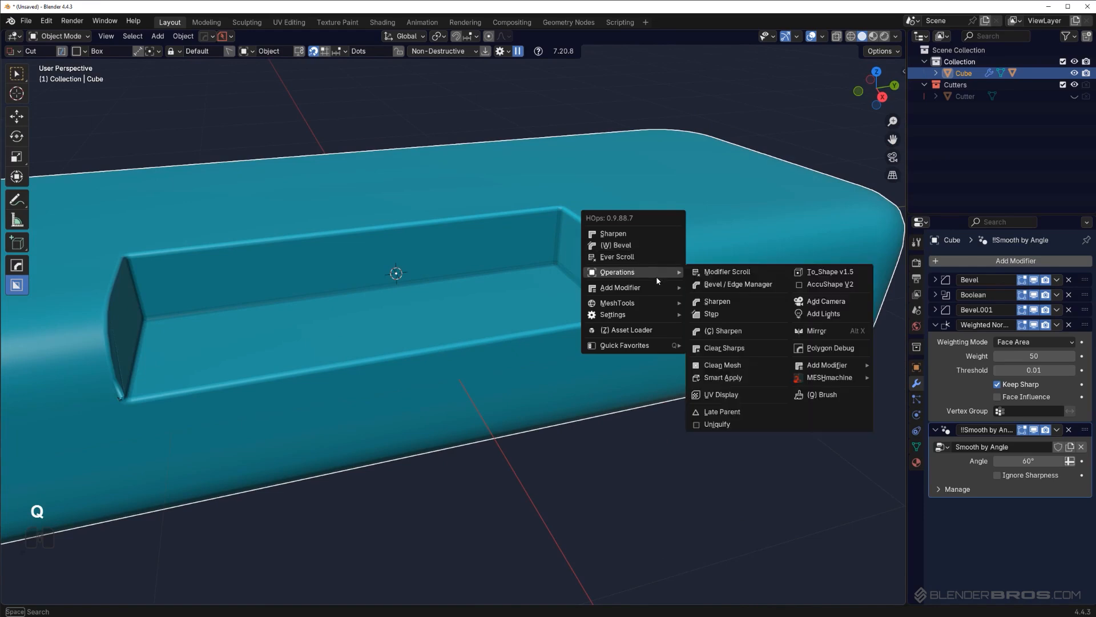
pyautogui.moveTo(613, 314)
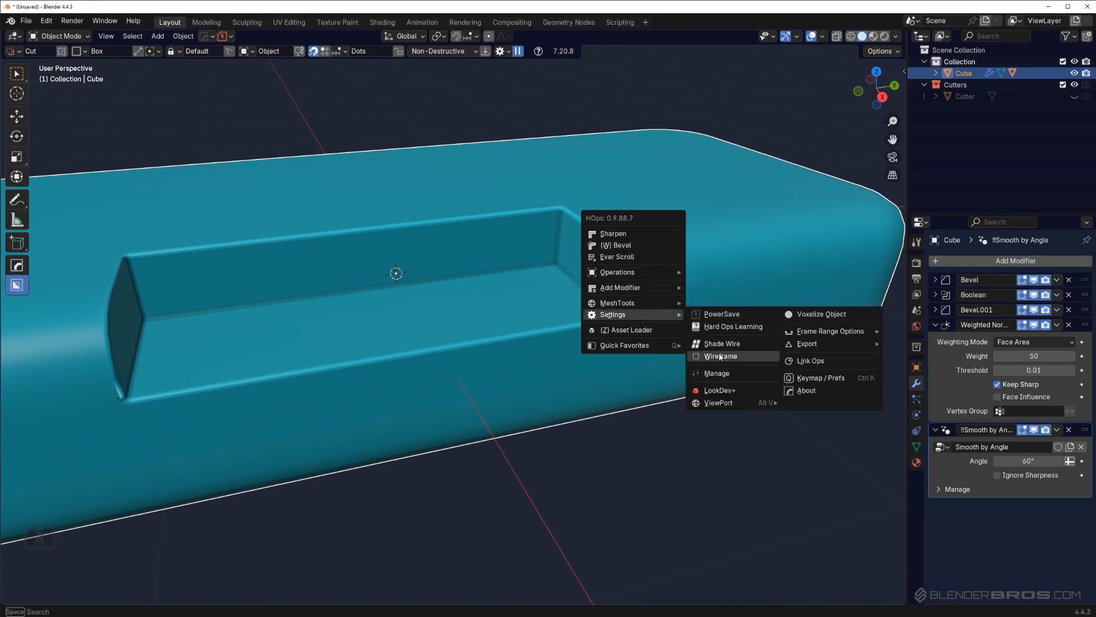
# Step: Show the wireframe, step to the cutter and reshape its mesh into a rounded-end slot
pyautogui.click(719, 356)
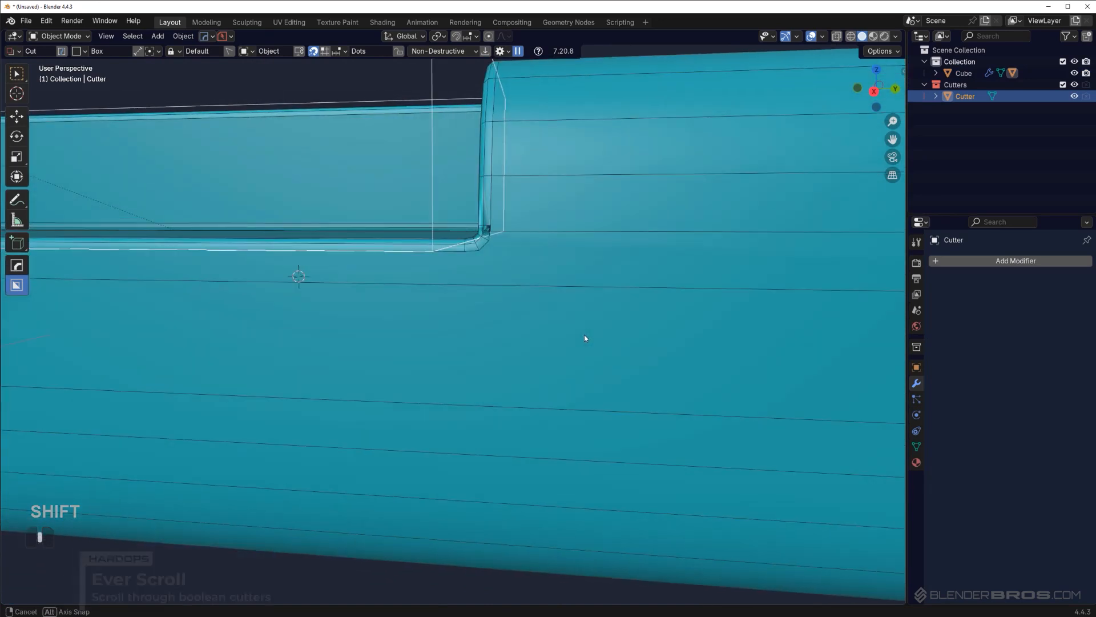
pyautogui.press('z')
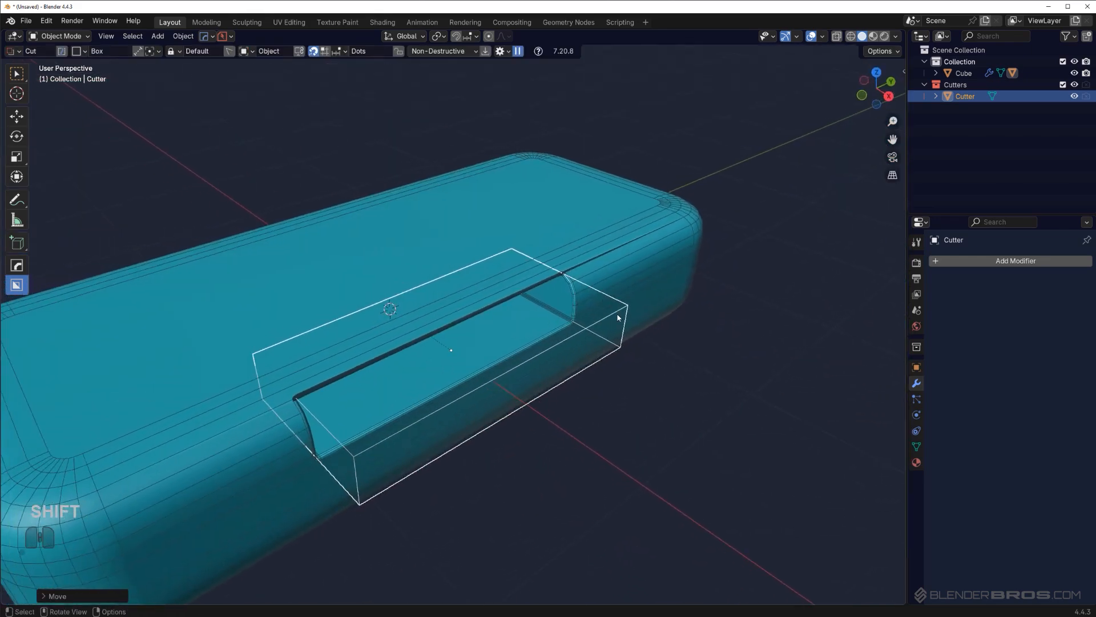
pyautogui.press('Tab')
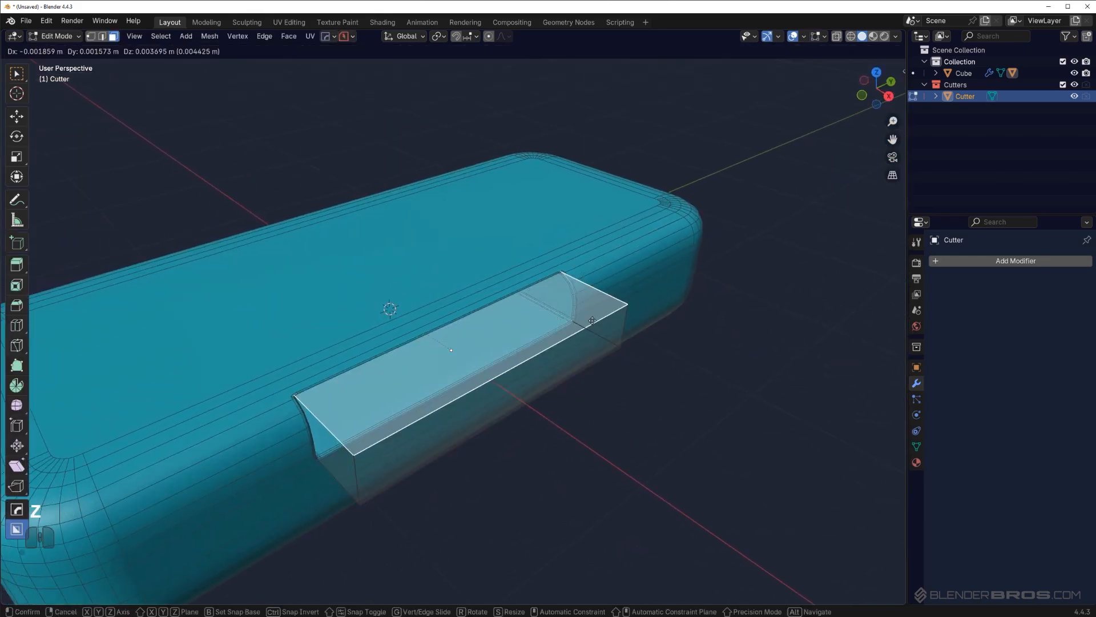
pyautogui.press('Tab')
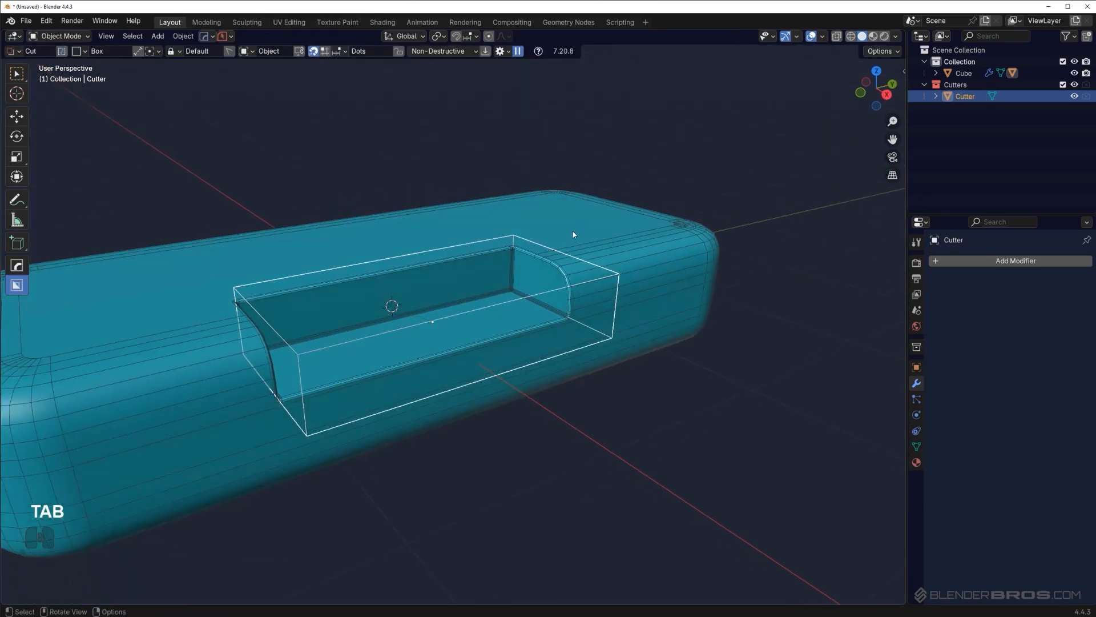
# Step: Preview the cut with the cutter hidden, then grab the cutter into place along the box
pyautogui.press('shift+2')
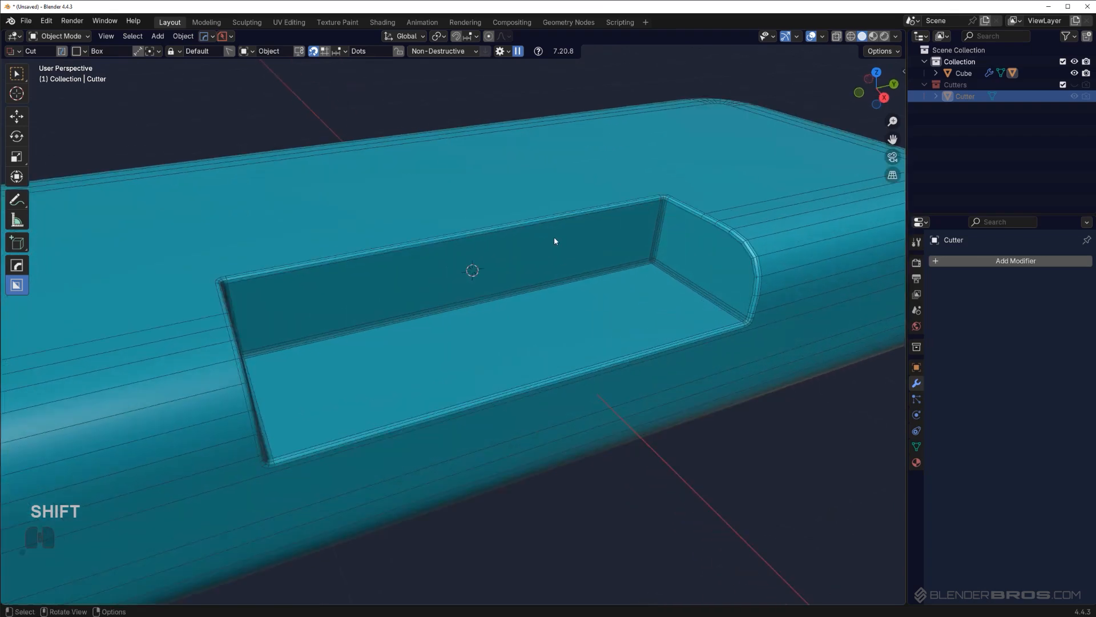
pyautogui.press('Q')
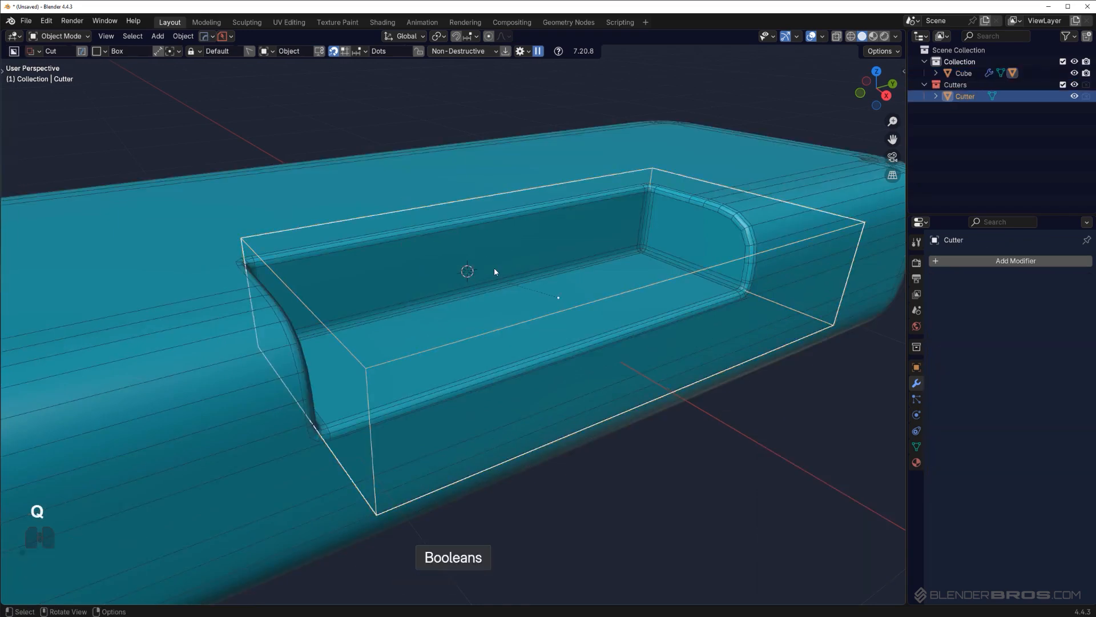
pyautogui.press('g')
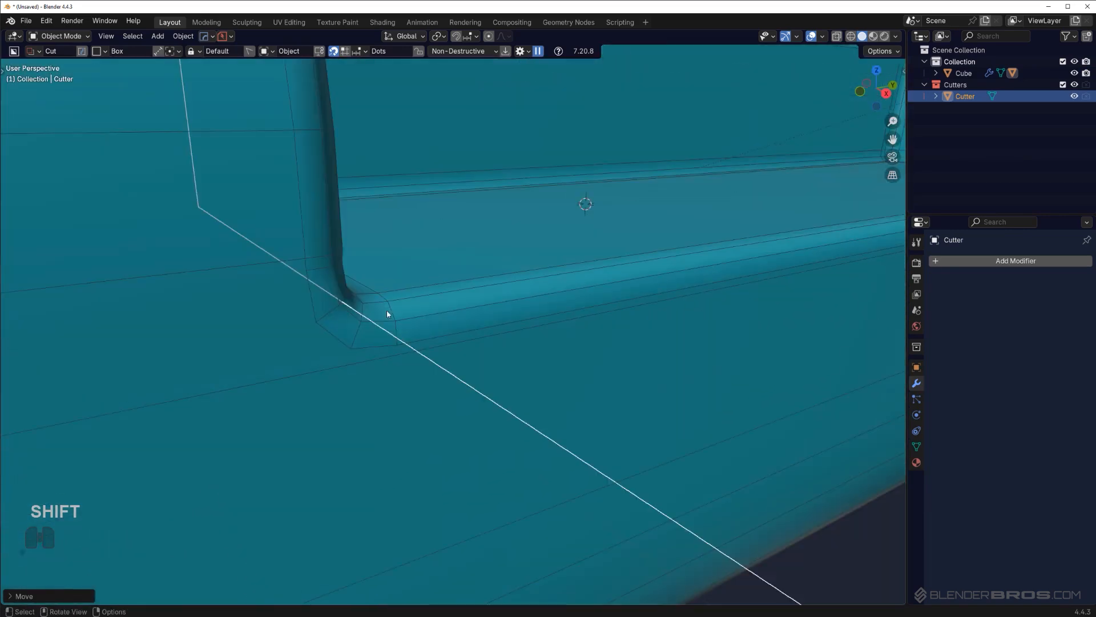
pyautogui.scroll(-3)
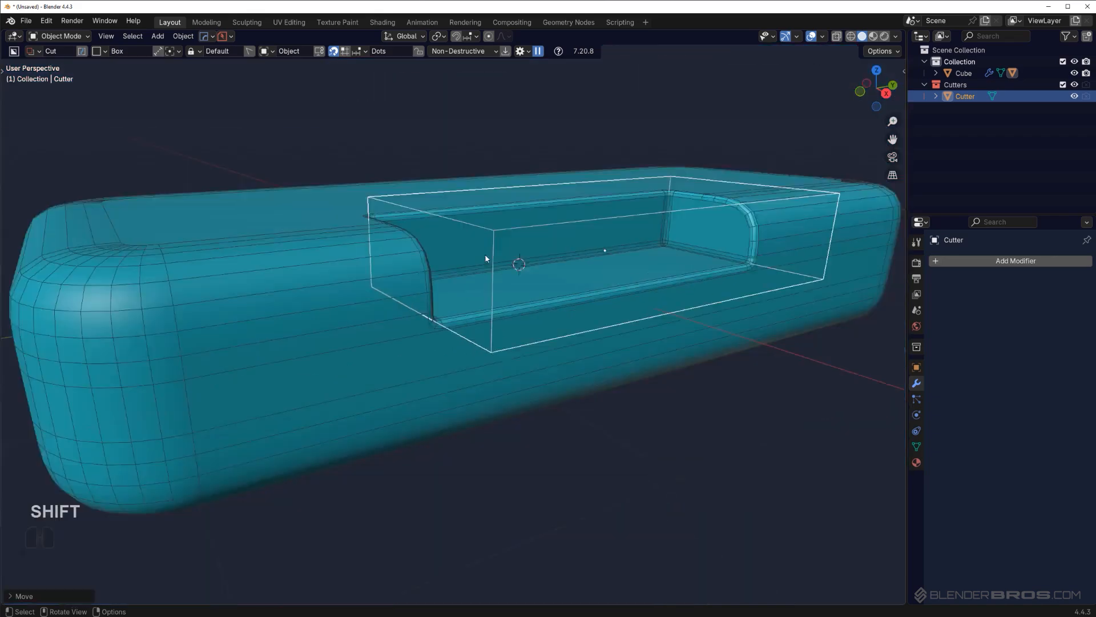
# Step: Select the box and draw a second notch cut adding Boolean.001, Bevel.002 and Hops_Mirror
pyautogui.click(962, 73)
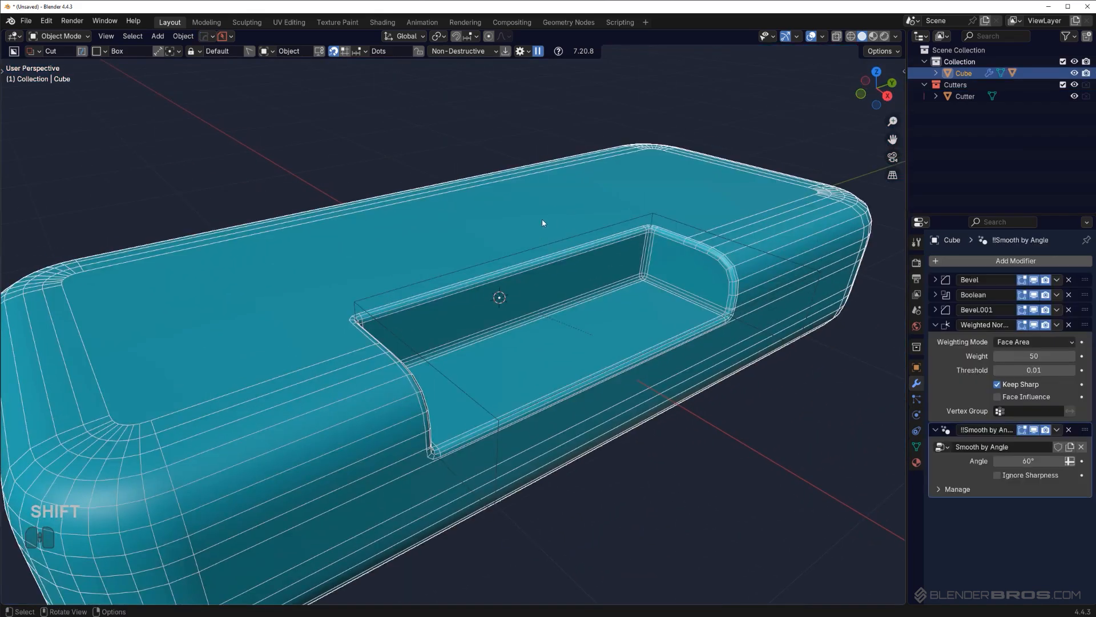
pyautogui.press('Q')
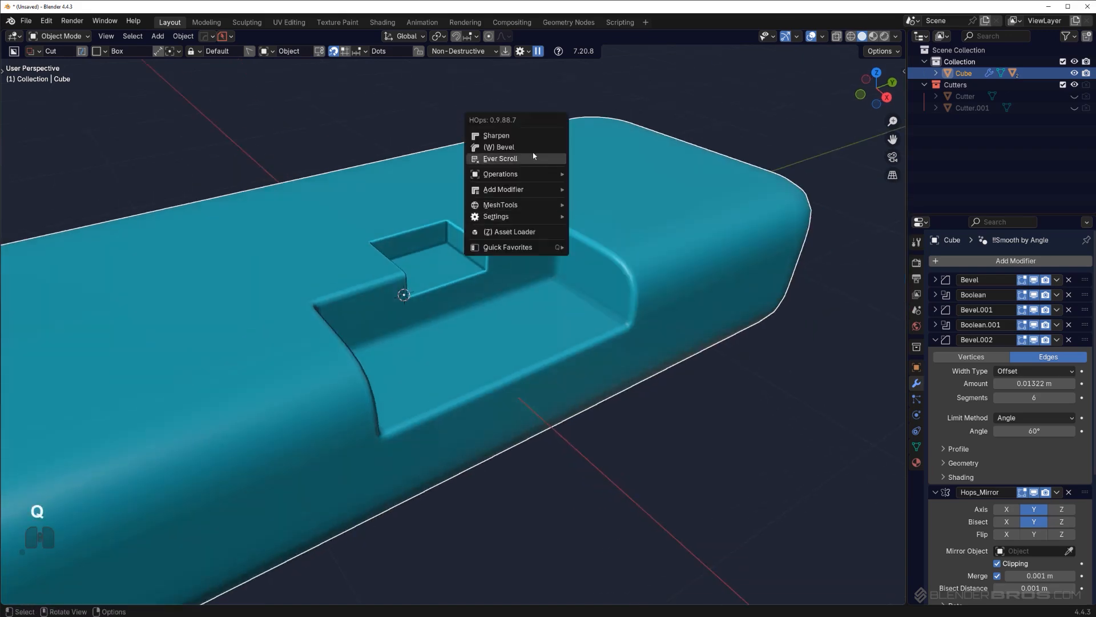
# Step: Widen Bevel.002, then retune the first Bevel wider with eight segments
pyautogui.click(497, 147)
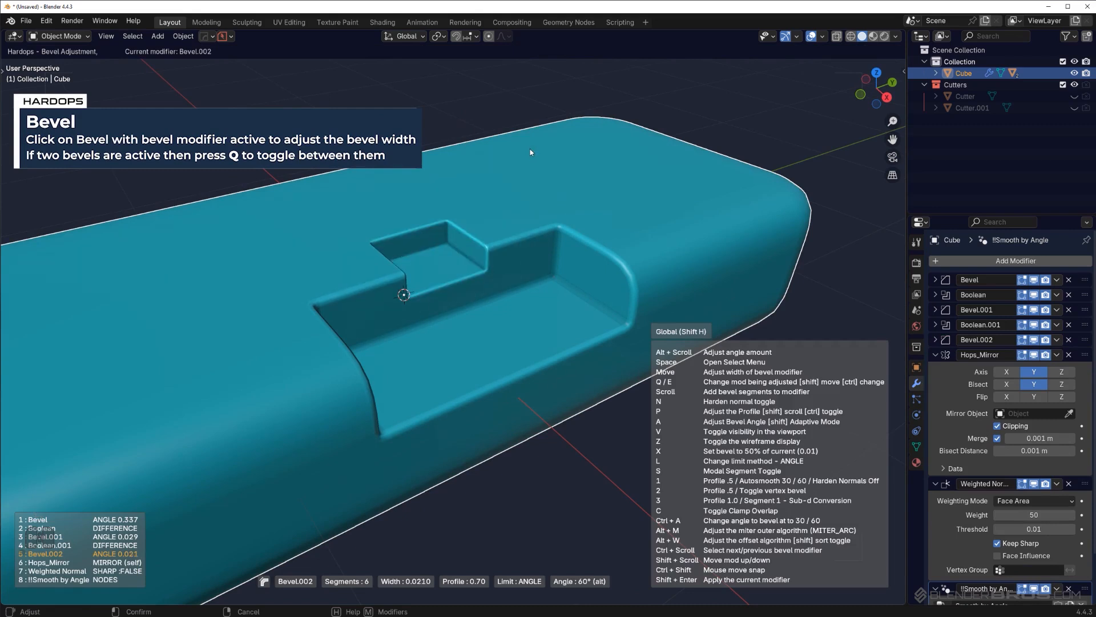
pyautogui.press('q')
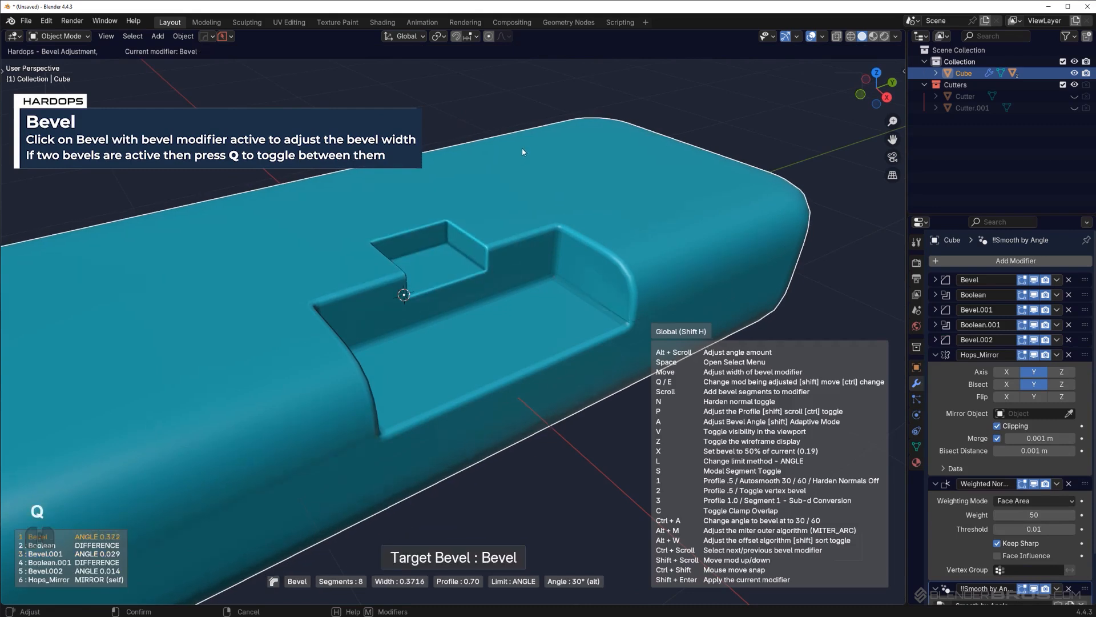
pyautogui.press('Q')
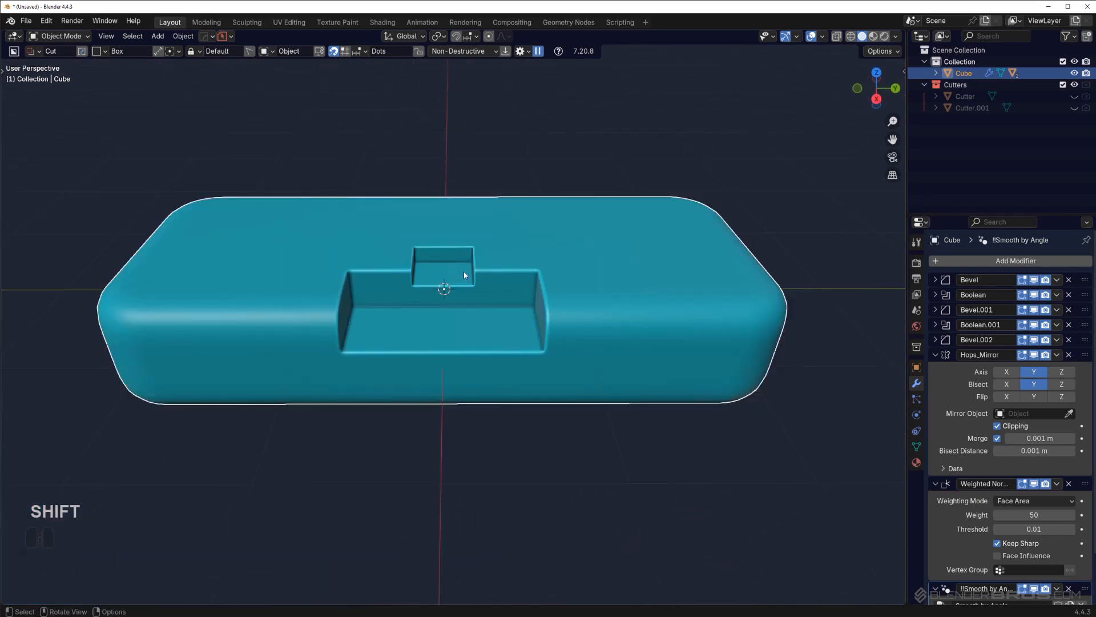
pyautogui.moveTo(464, 275); pyautogui.dragTo(594, 245)
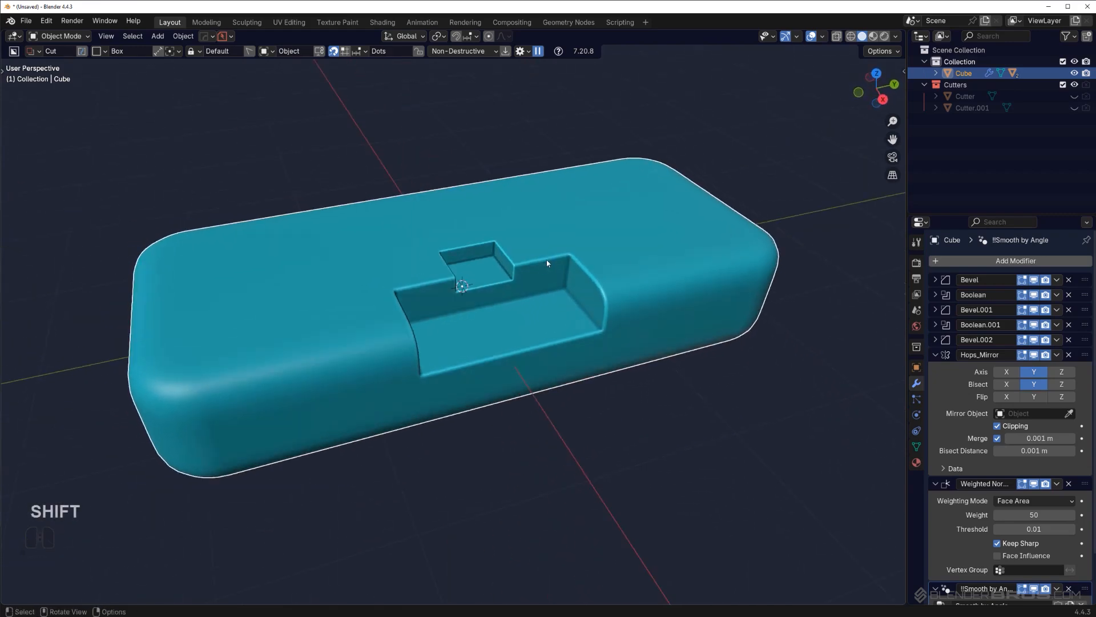
pyautogui.moveTo(546, 262); pyautogui.dragTo(612, 291)
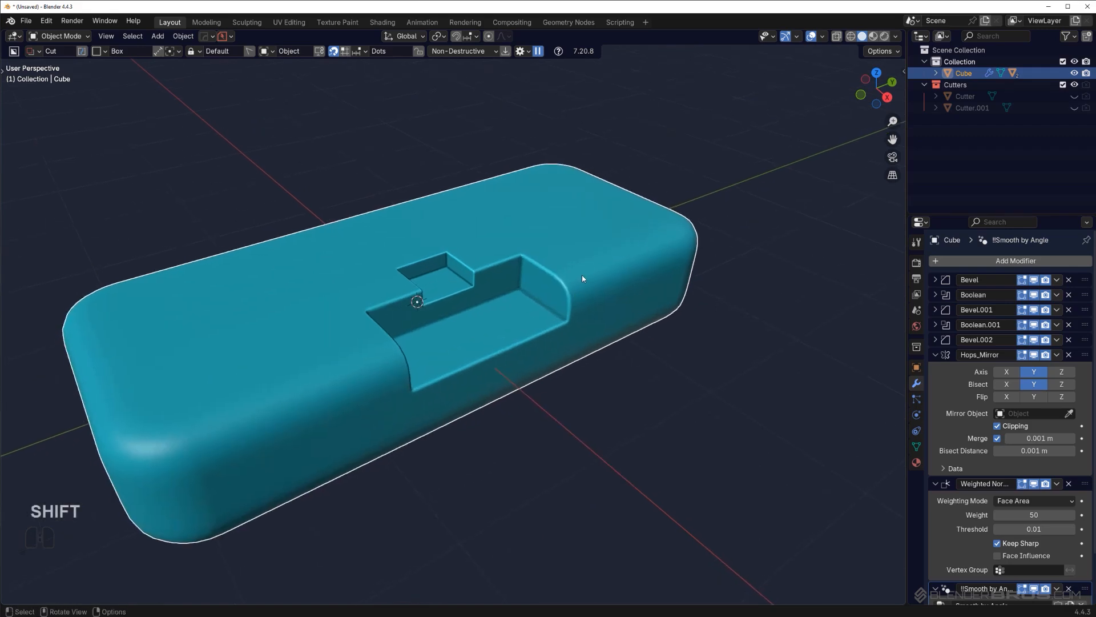
pyautogui.press('Q')
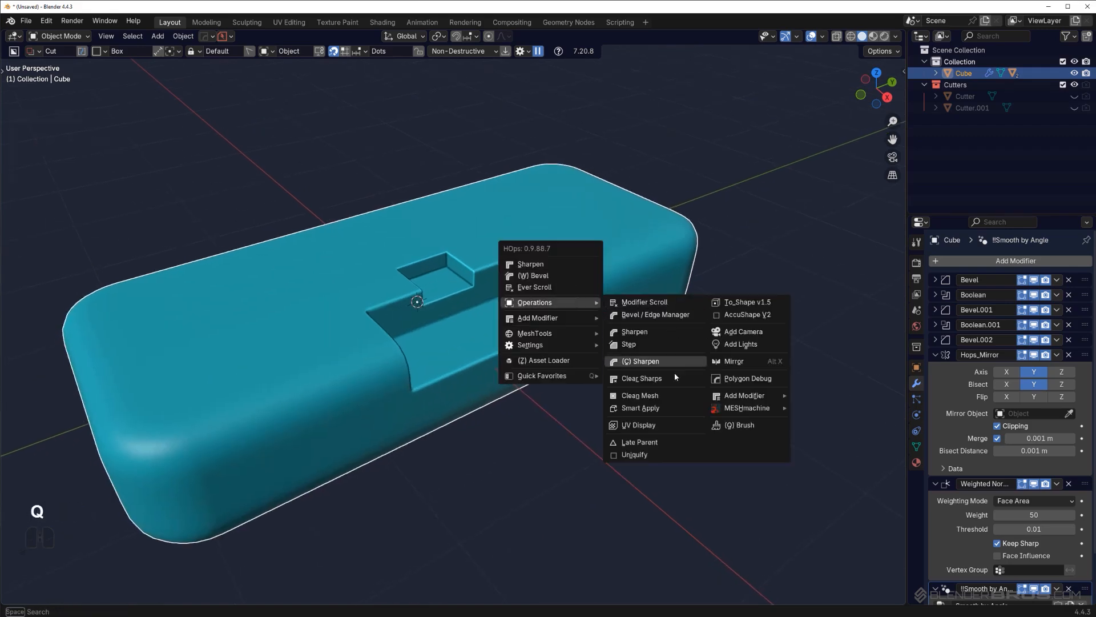
pyautogui.click(637, 408)
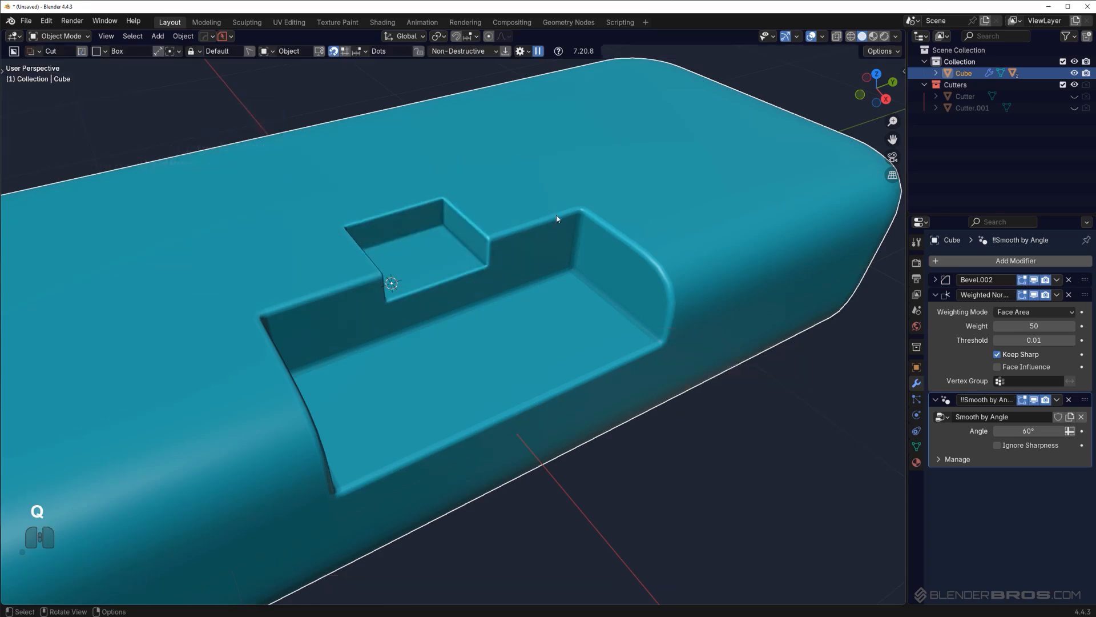
pyautogui.press('Tab')
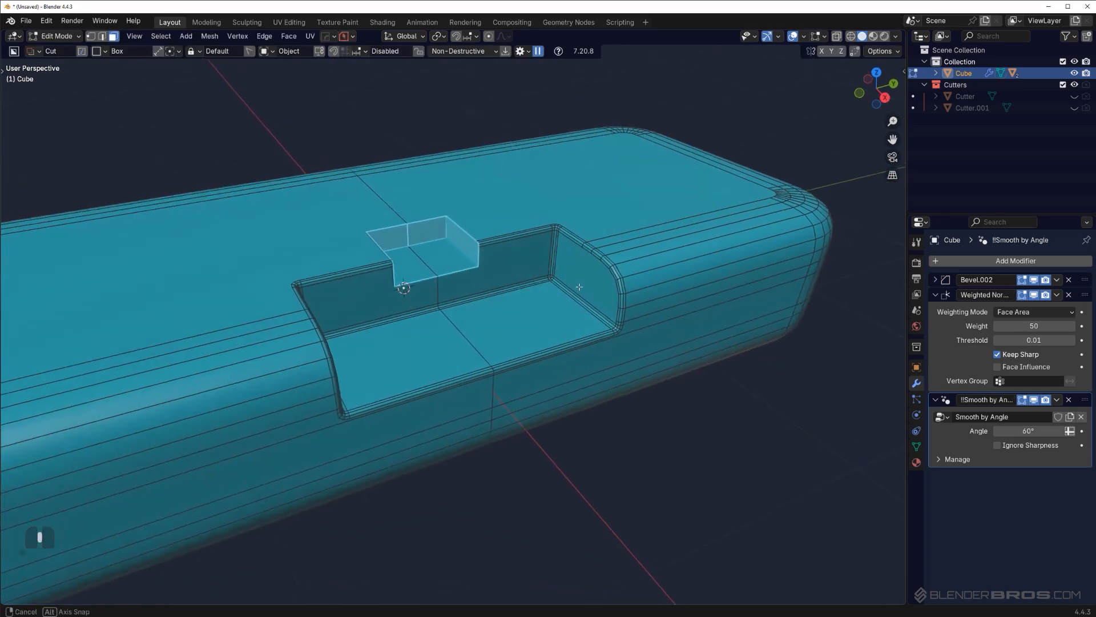
pyautogui.press('ctrl+z')
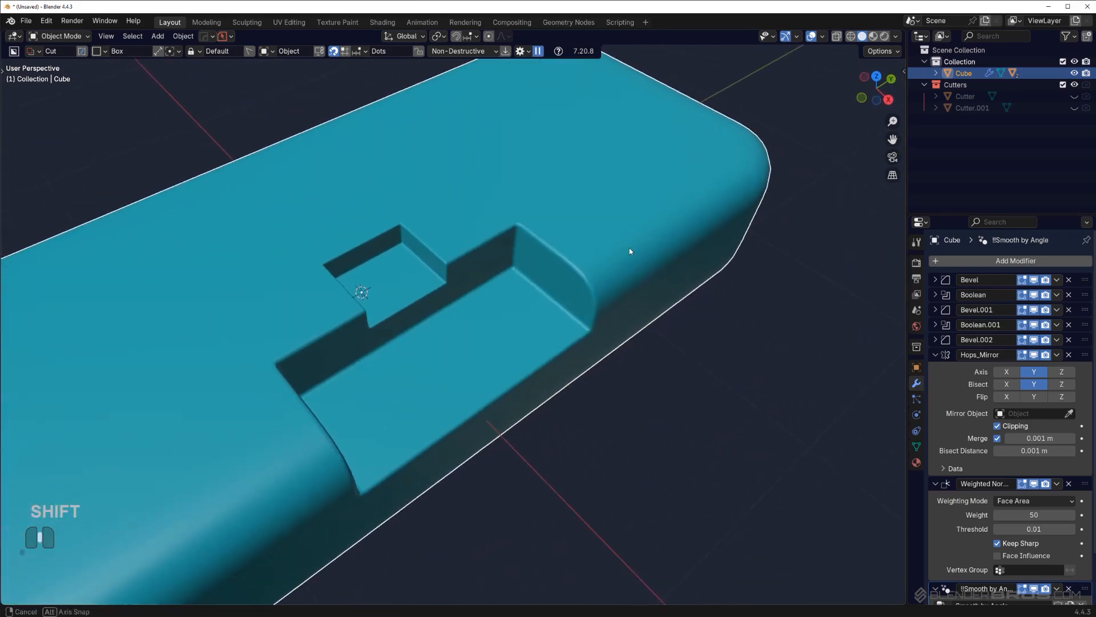
pyautogui.click(1056, 294)
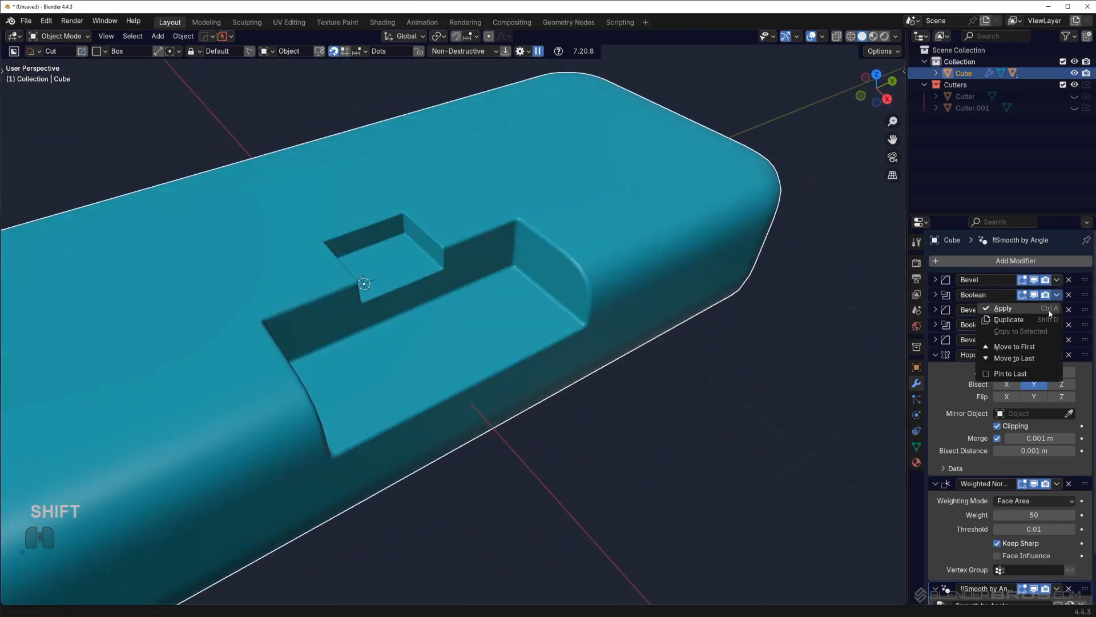
pyautogui.click(1002, 309)
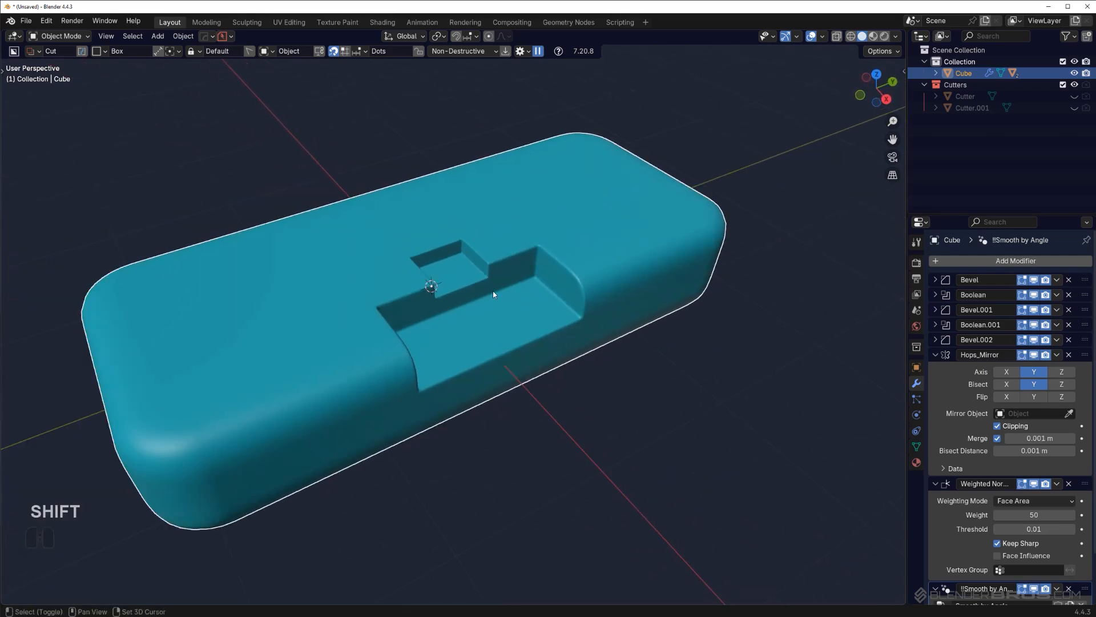
# Step: Duplicate the box in place and Uniquify its boolean cutters
pyautogui.press('shift+d')
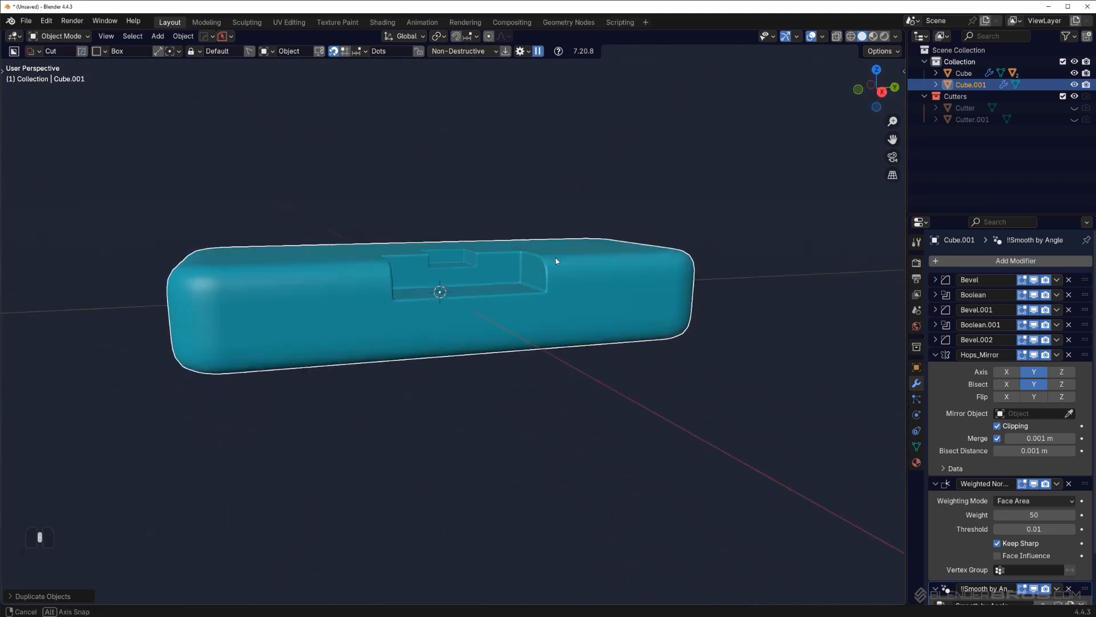
pyautogui.press('F8')
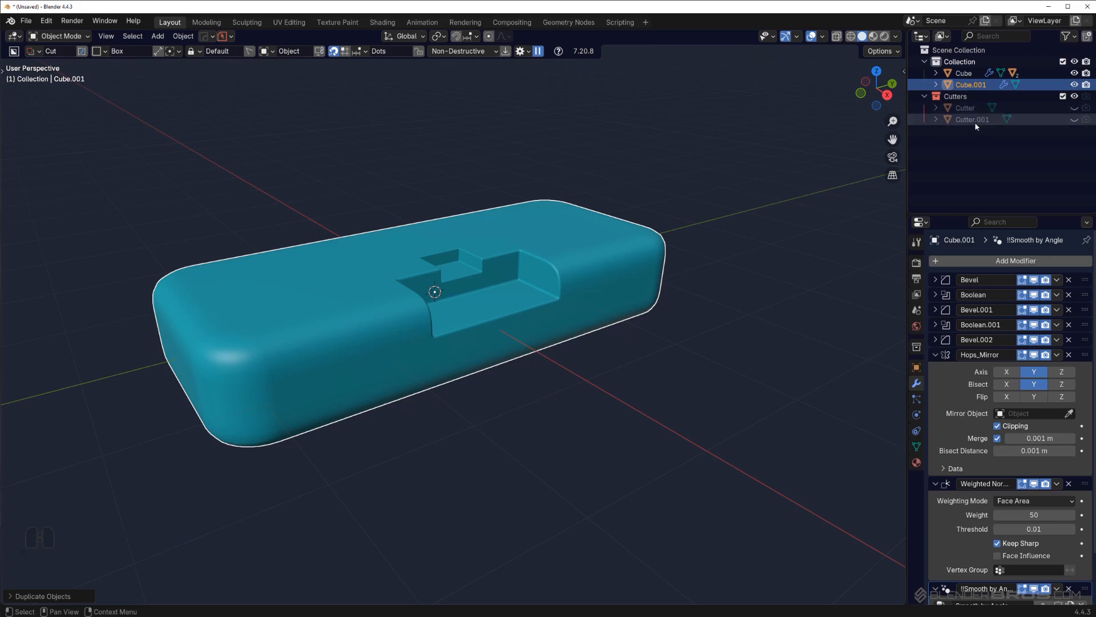
pyautogui.press('Q')
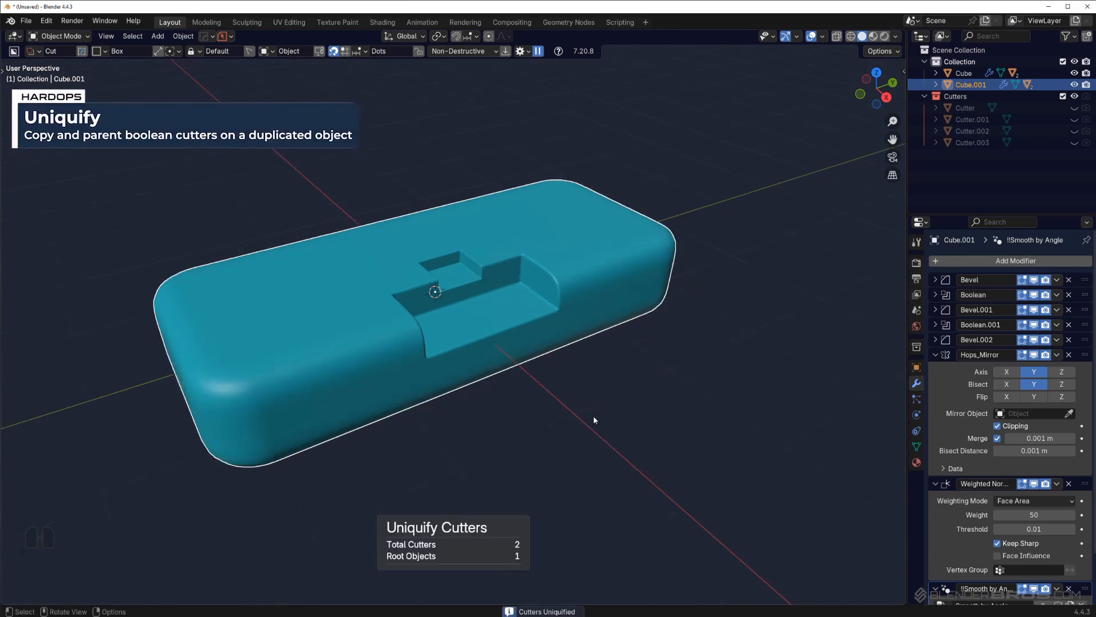
# Step: Move the copy into a new collection named 'backup'
pyautogui.press('M')
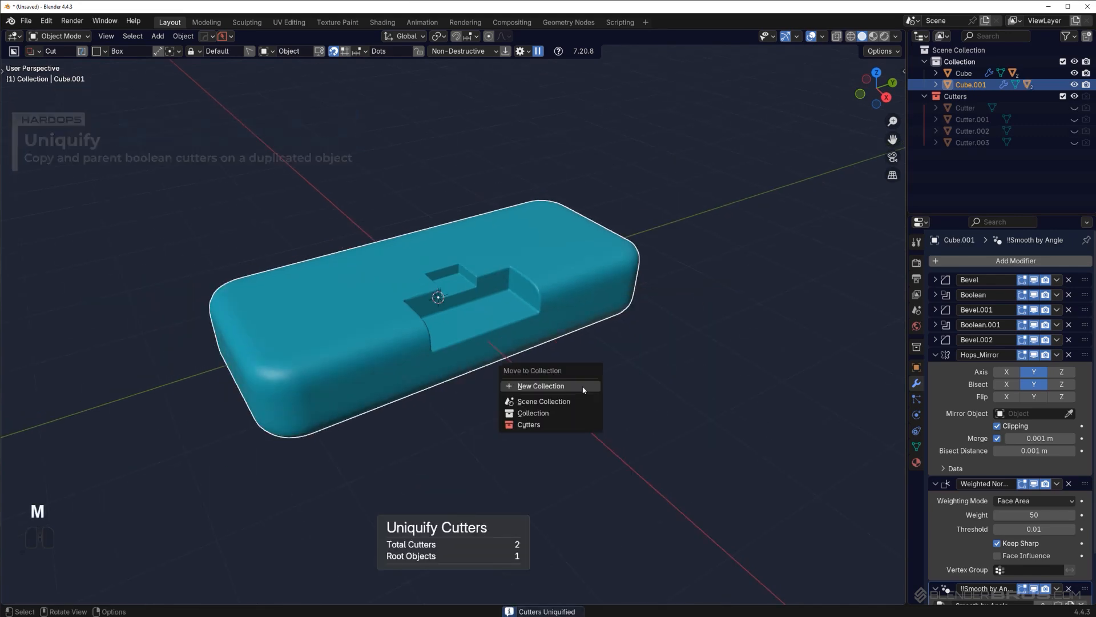
pyautogui.click(541, 386)
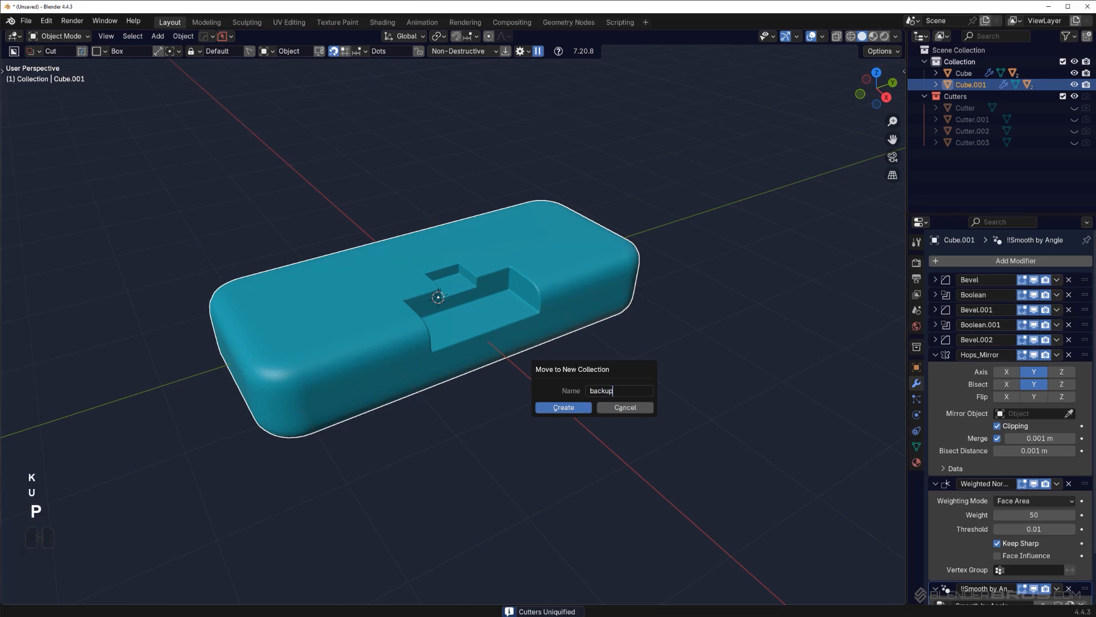
pyautogui.press('Enter')
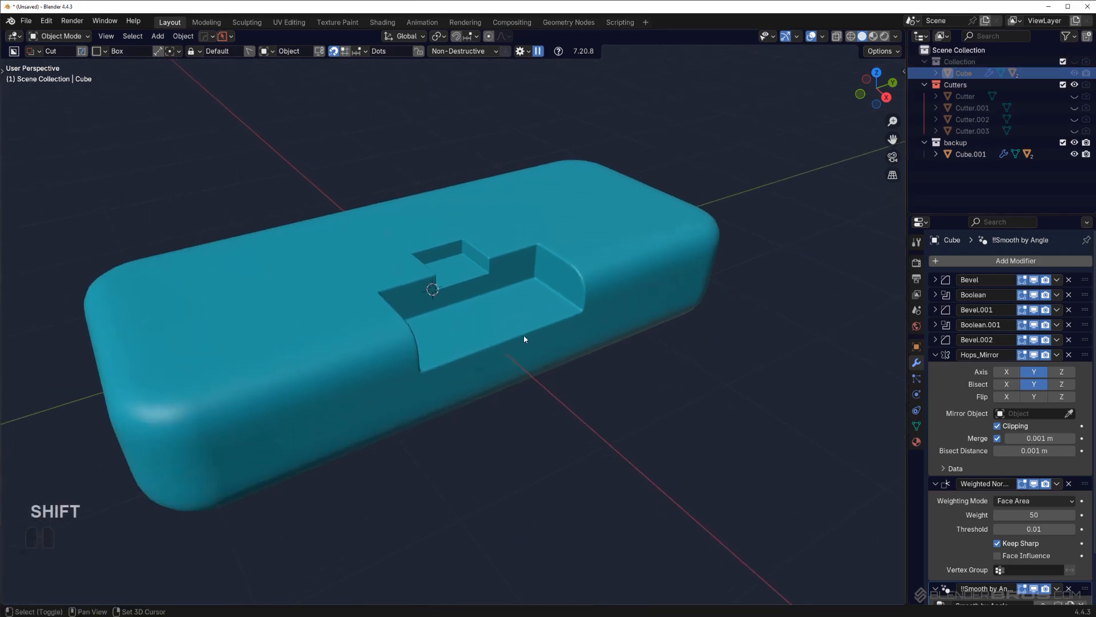
# Step: Hide the backup collection in the Outliner so only the original notched box shows
pyautogui.click(970, 154)
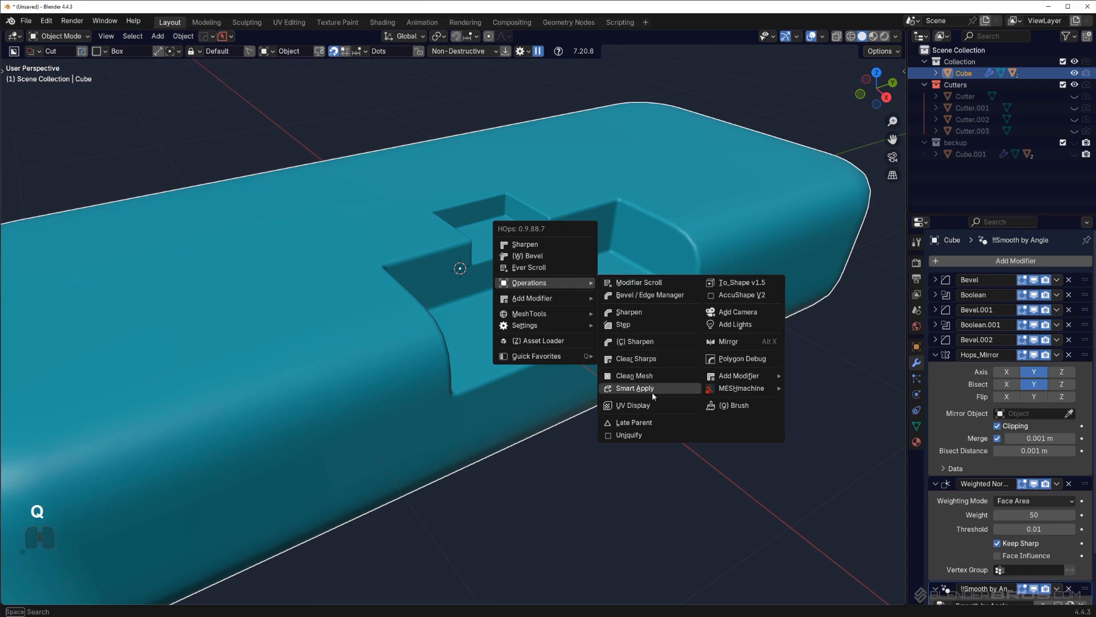
# Step: Smart Apply the Cube's booleans and bevels, then briefly check the baked mesh in Edit Mode
pyautogui.click(635, 388)
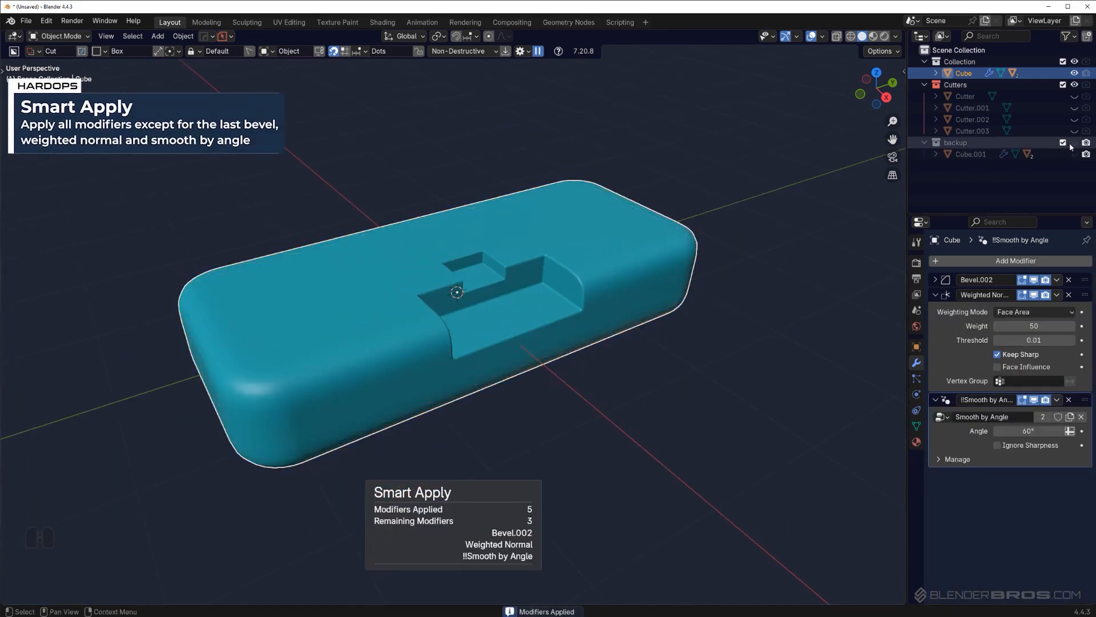
pyautogui.press('Tab')
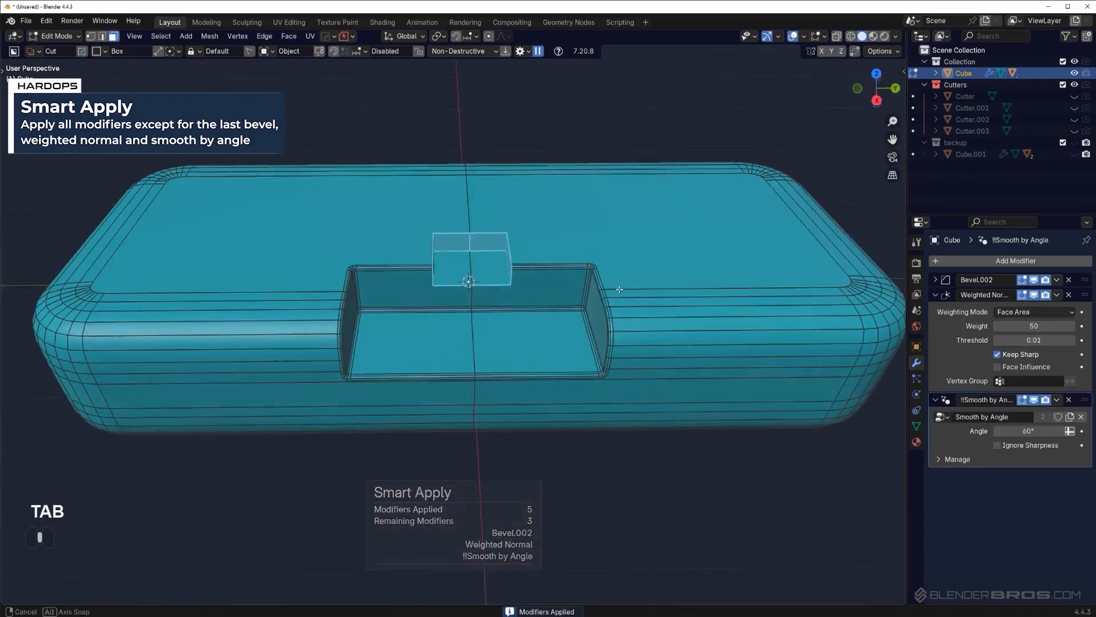
pyautogui.press('Tab')
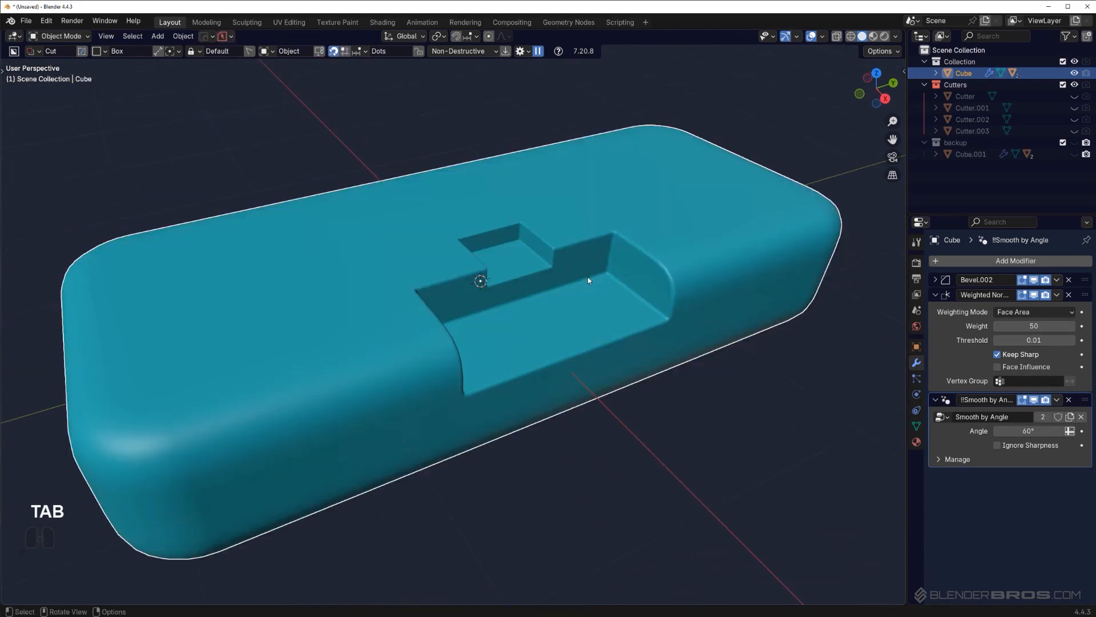